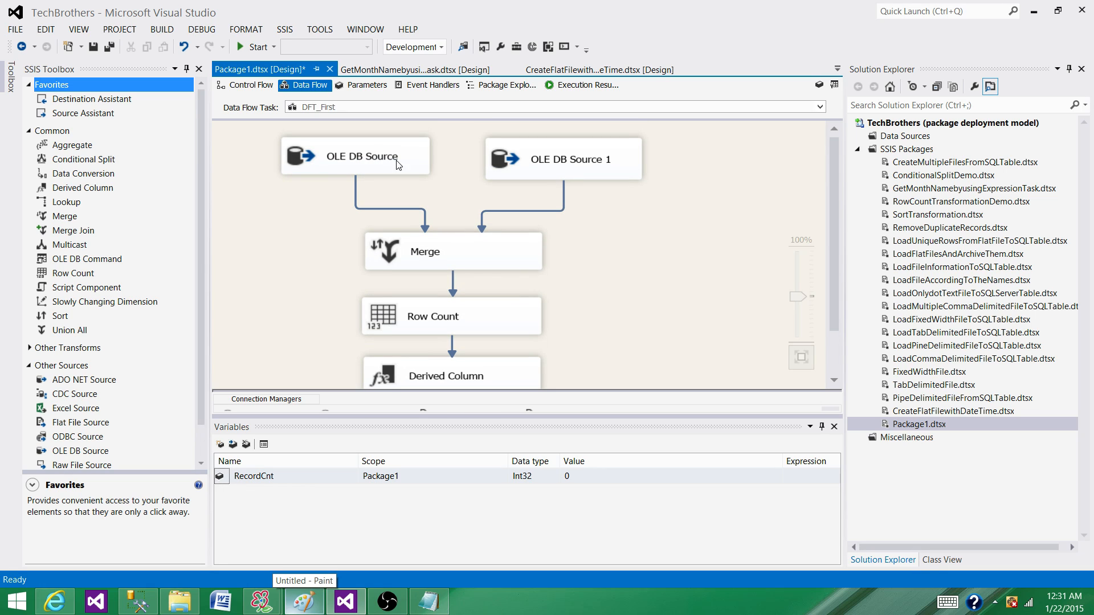
# Place an OLE DB Command below Derived Column and link Derived Column's output to it.
pyautogui.click(563, 159)
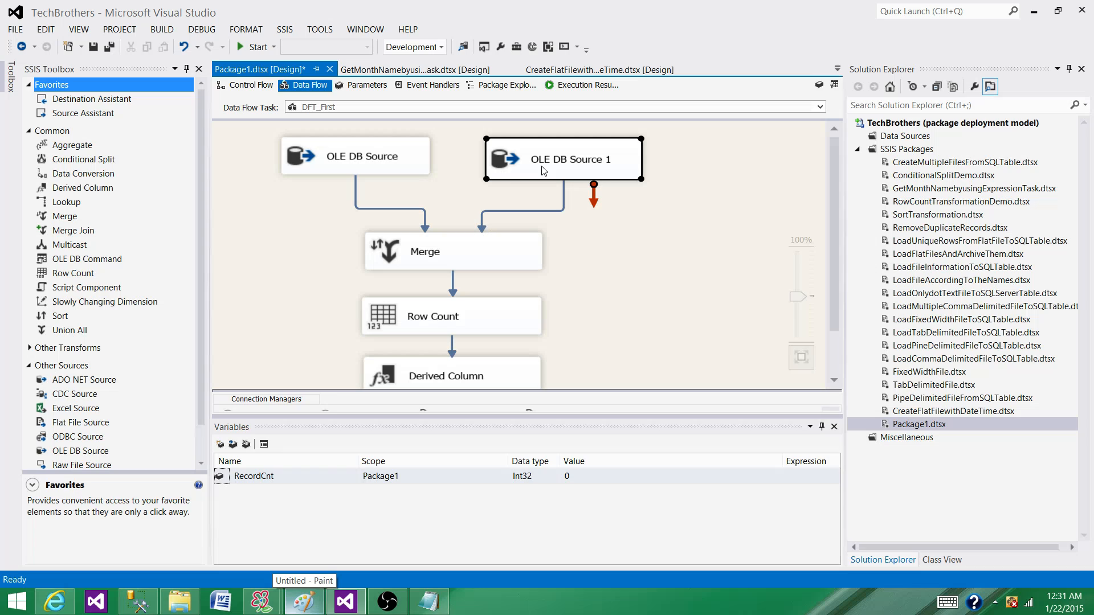
pyautogui.click(593, 270)
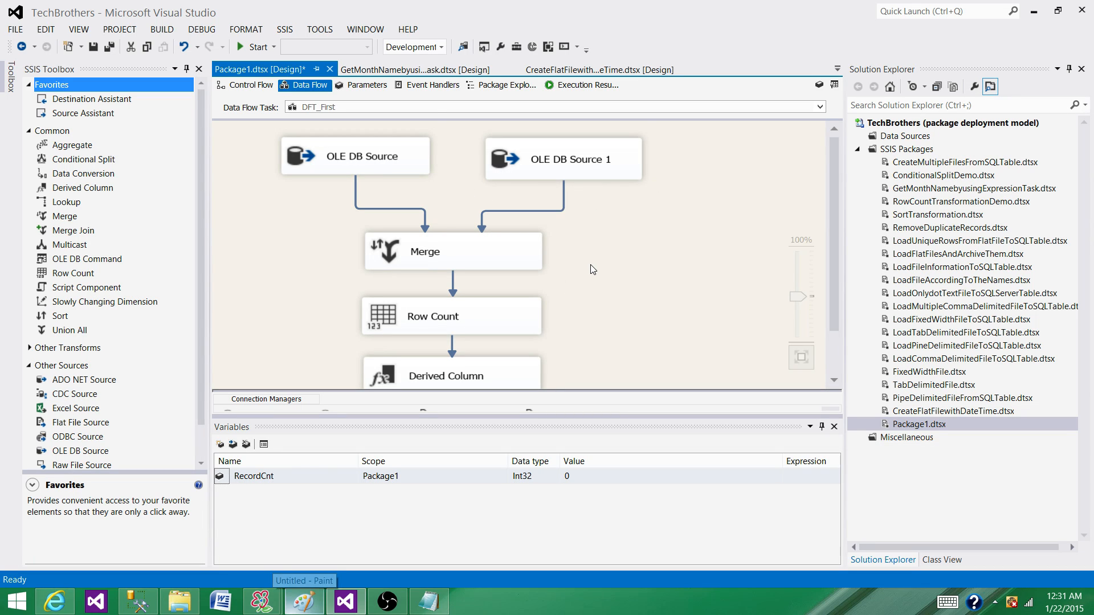
pyautogui.scroll(-3)
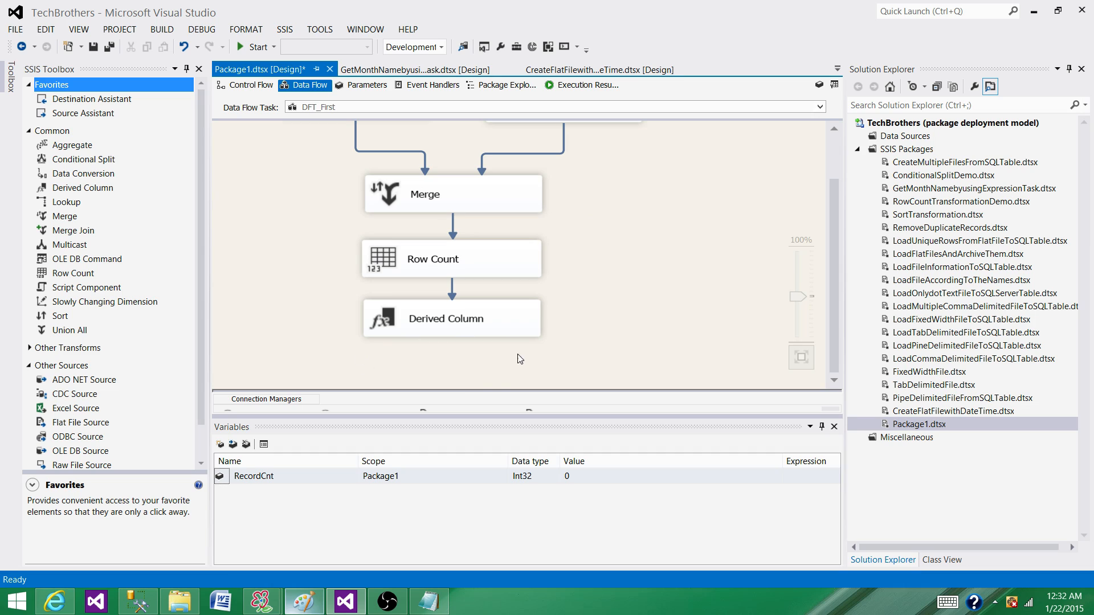
pyautogui.moveTo(459, 350)
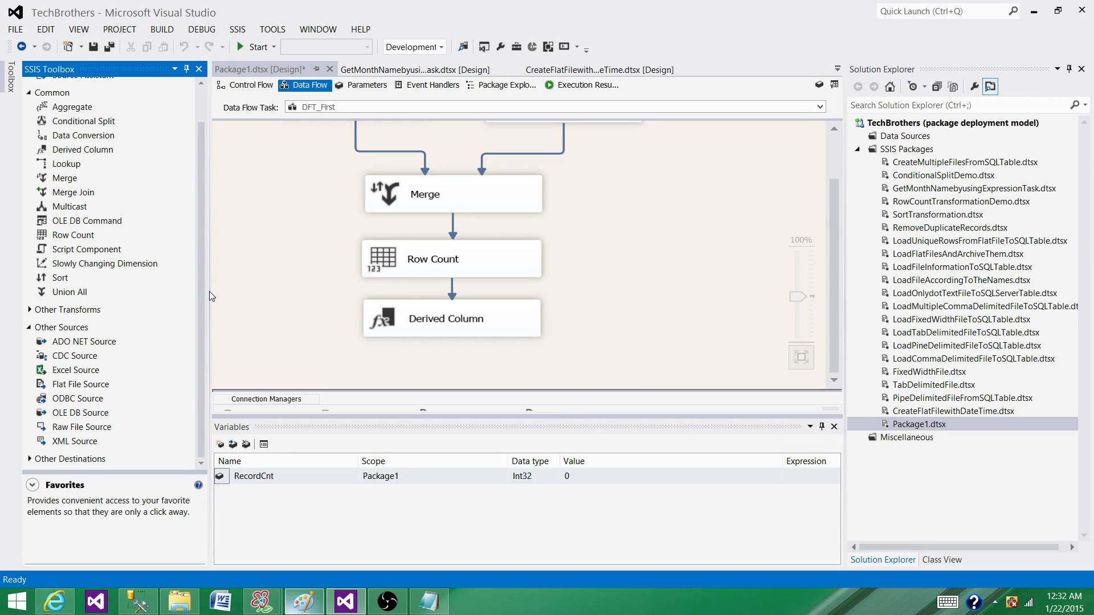
pyautogui.moveTo(90, 224)
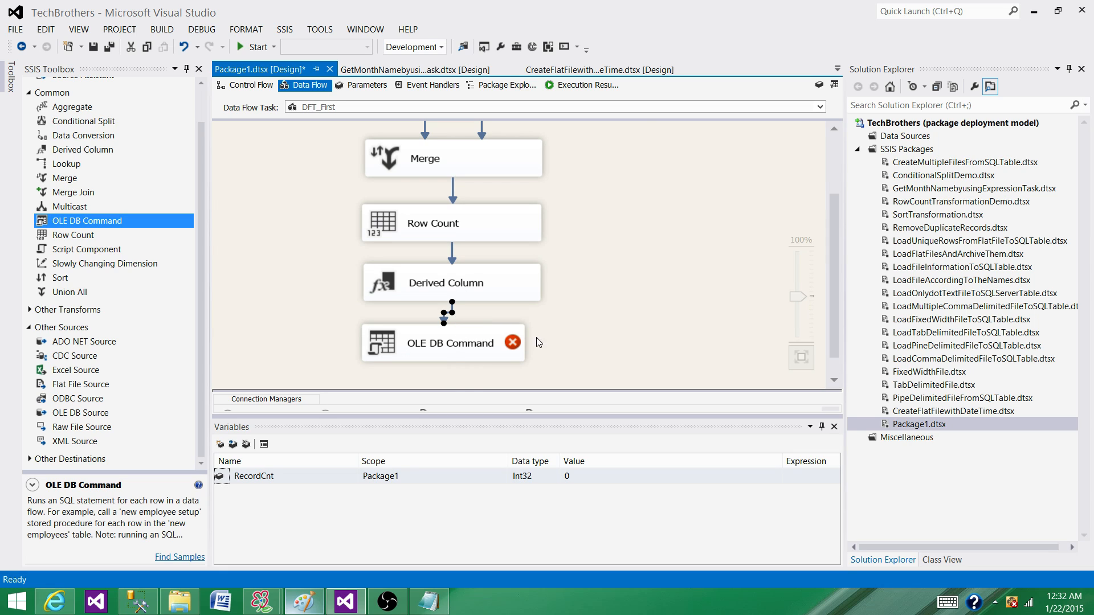
pyautogui.click(443, 342)
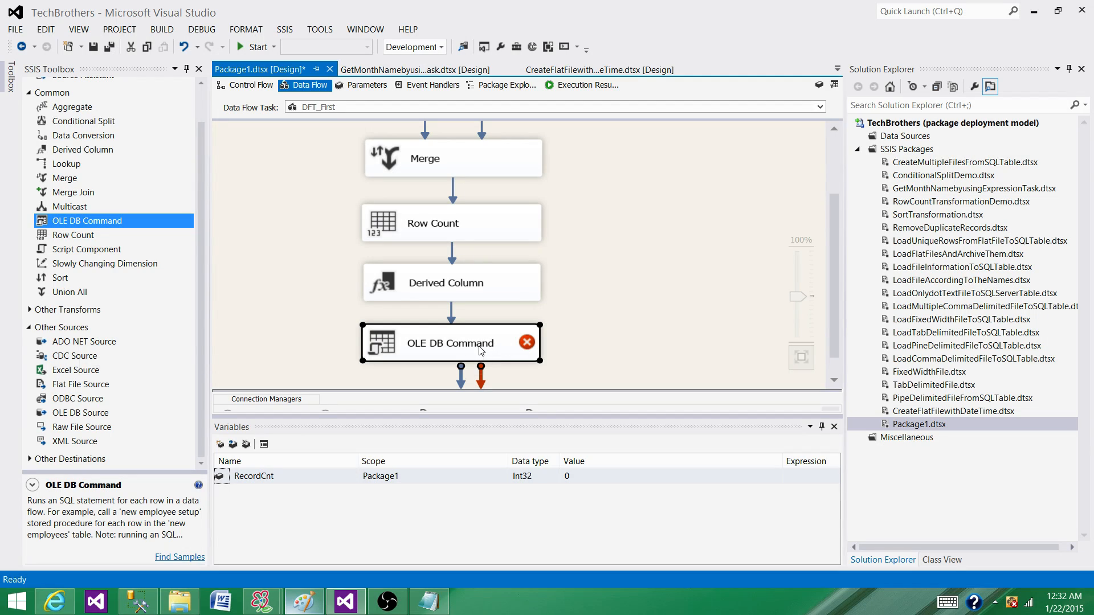
pyautogui.moveTo(480, 349)
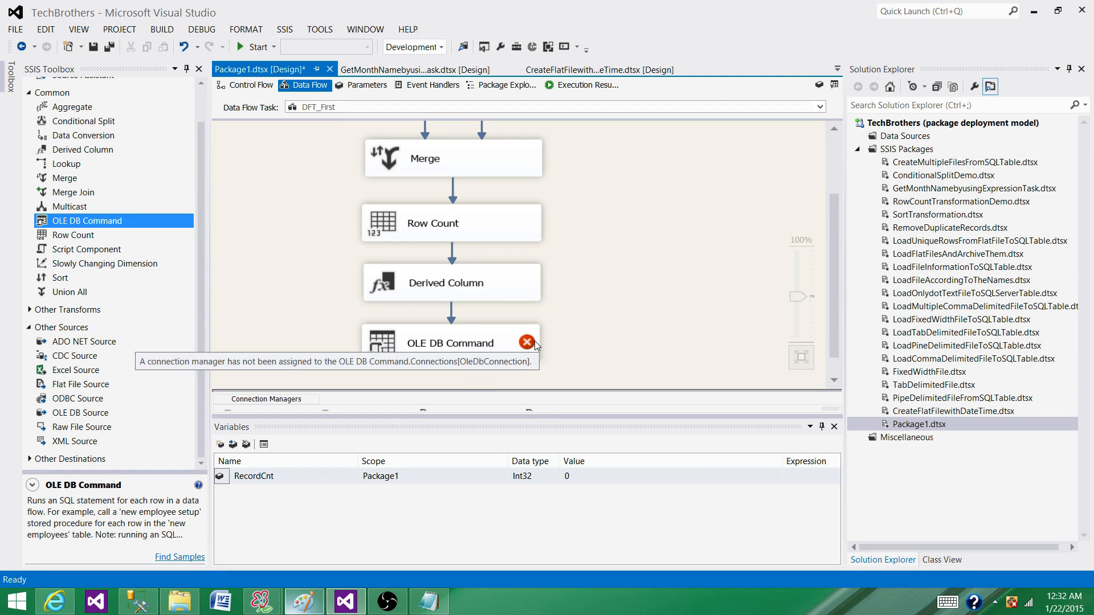
pyautogui.moveTo(165, 579)
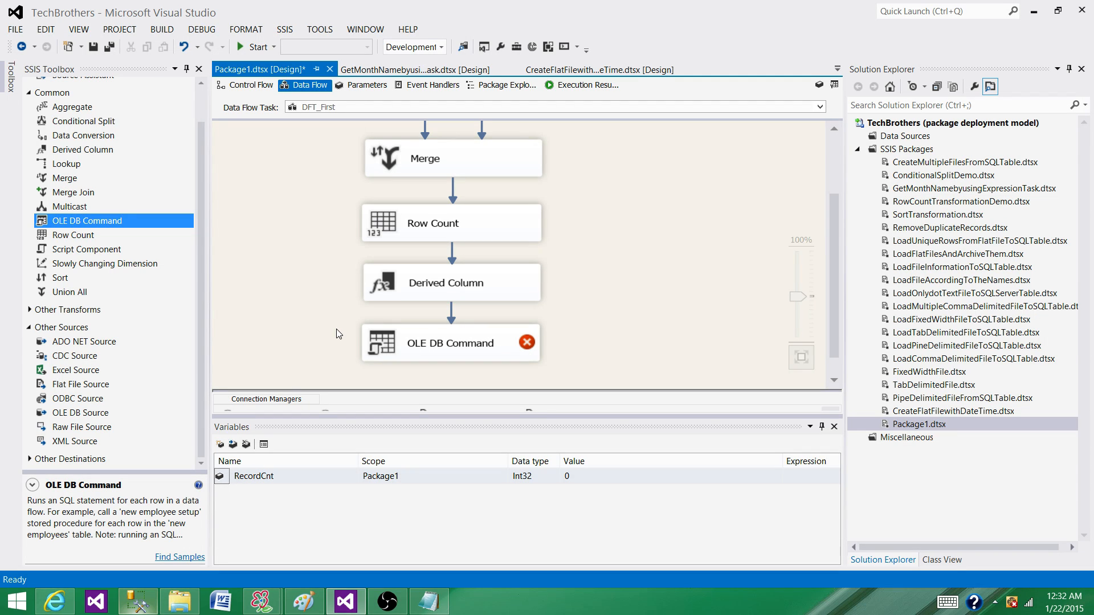
pyautogui.click(450, 343)
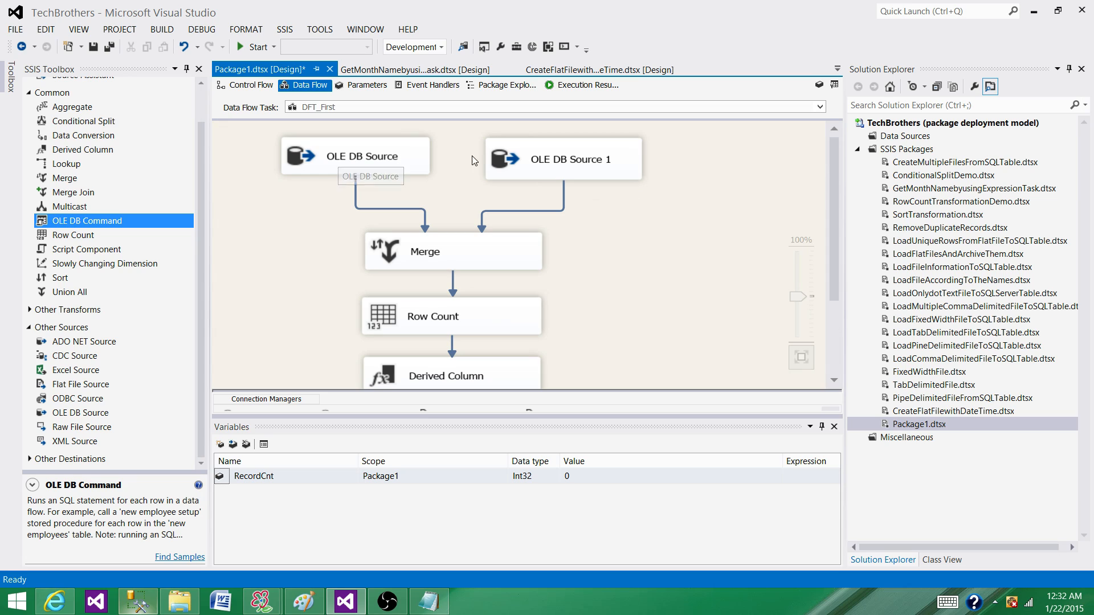
# Add Sort to the right of Merge and Sort 1 to its left.
pyautogui.click(356, 155)
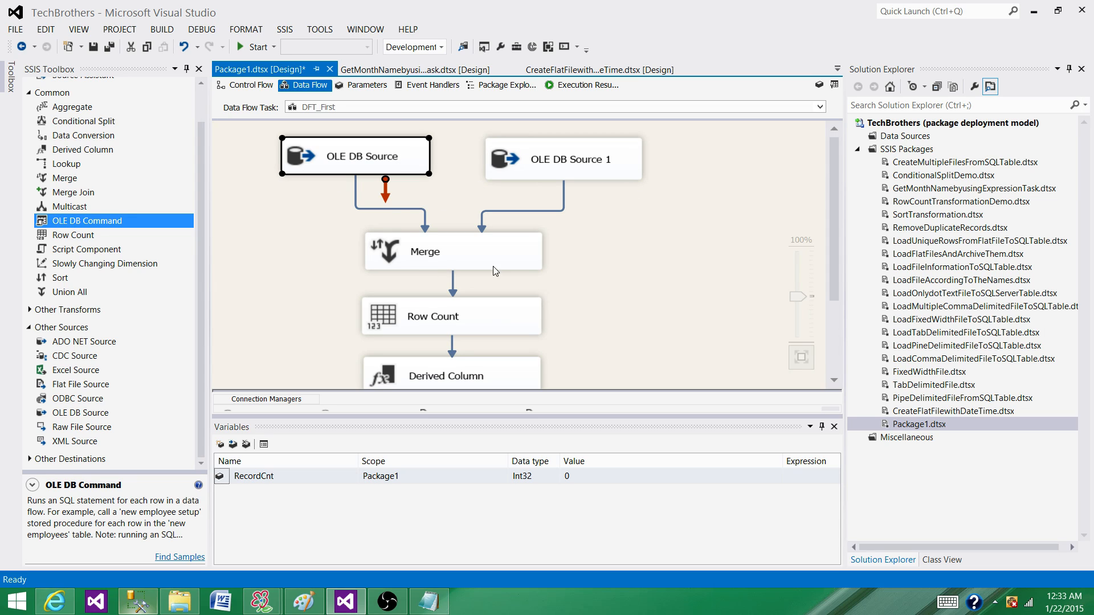
pyautogui.click(452, 251)
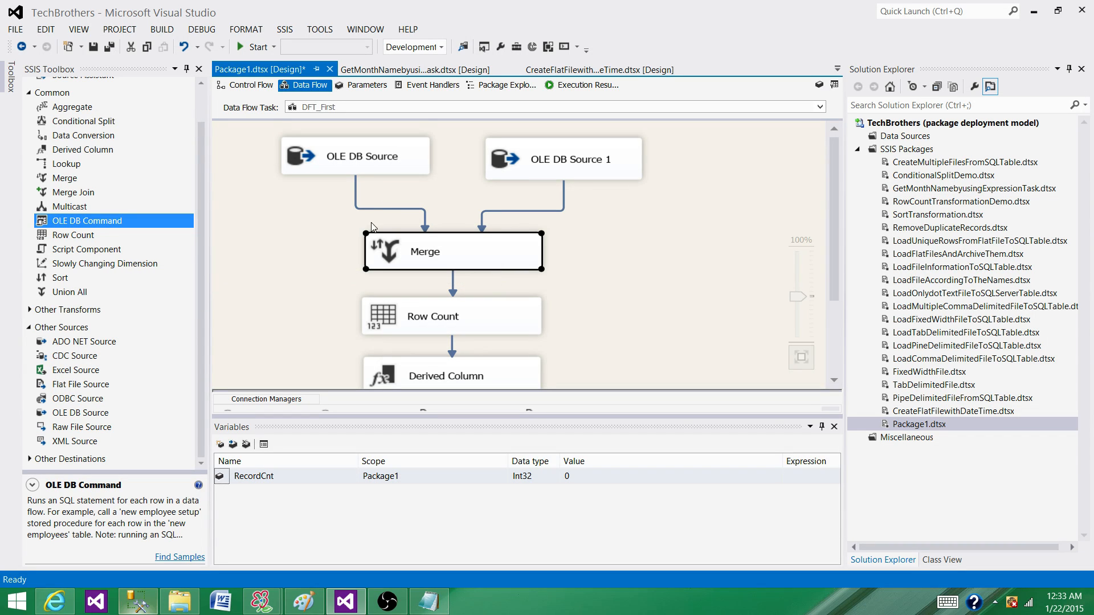
pyautogui.moveTo(69, 284)
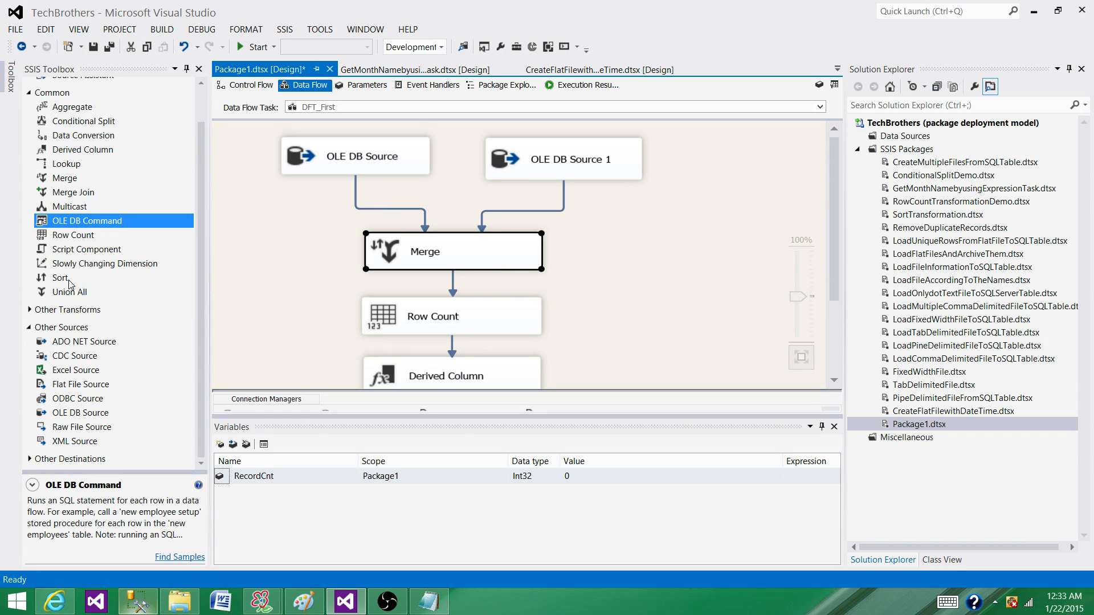
pyautogui.moveTo(59, 277); pyautogui.dragTo(648, 226)
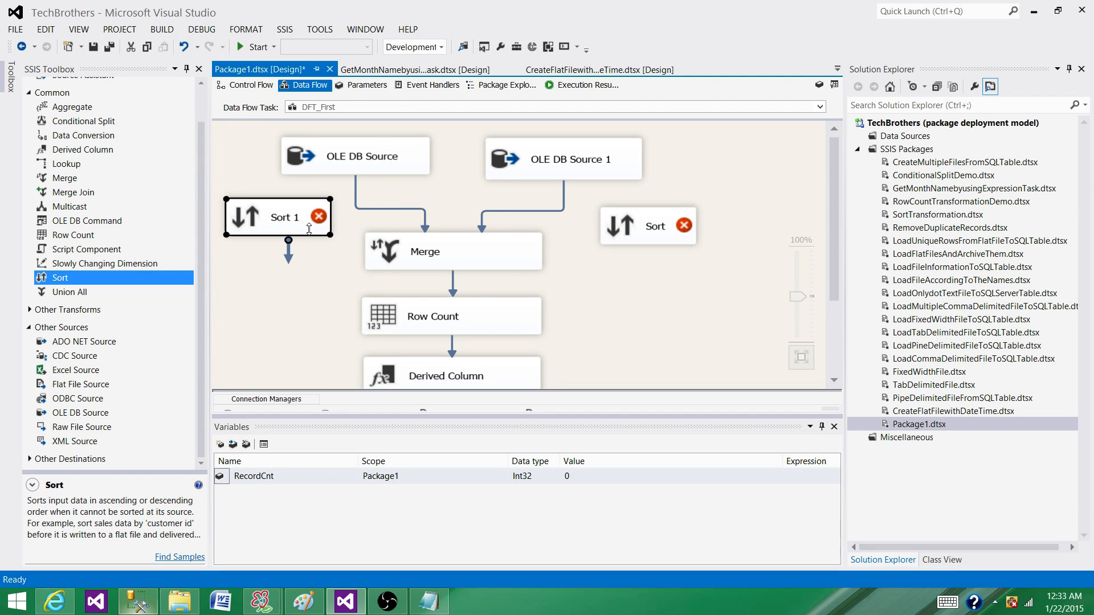
pyautogui.moveTo(590, 165)
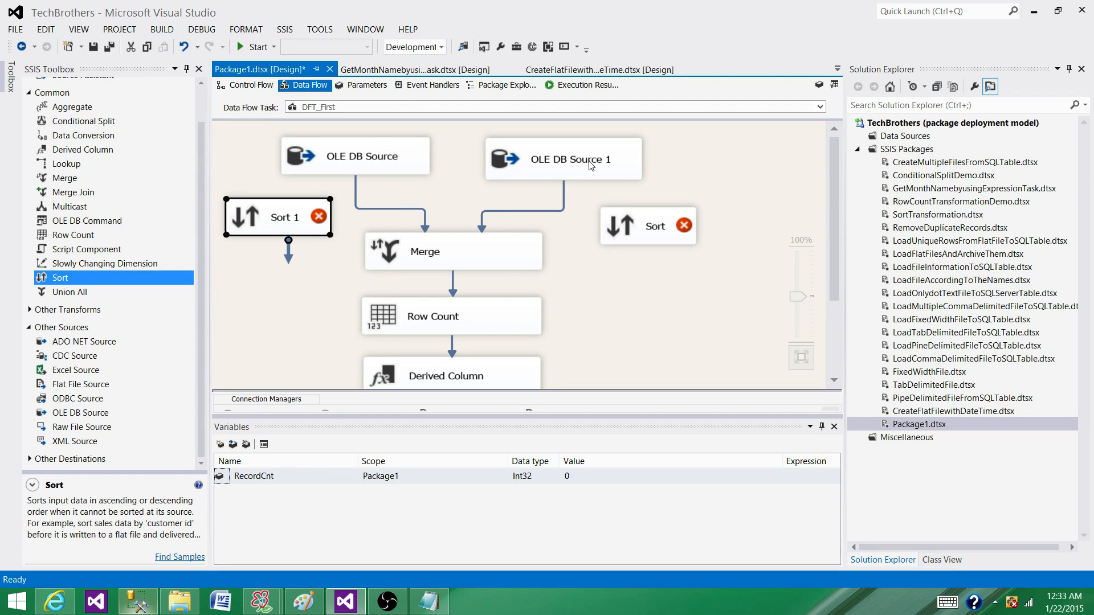
pyautogui.click(563, 158)
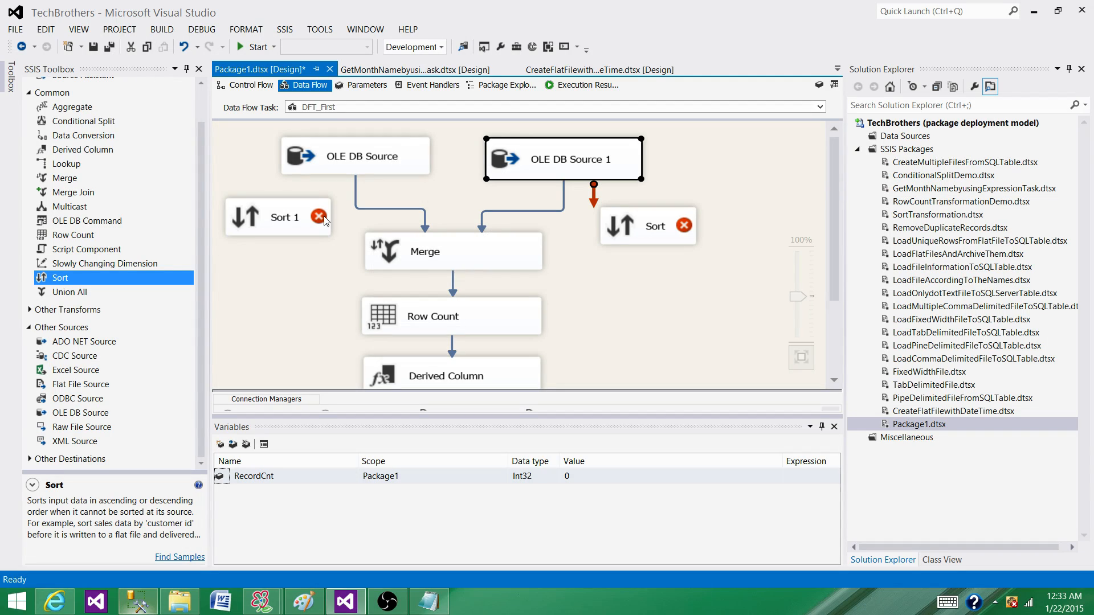
pyautogui.moveTo(307, 232)
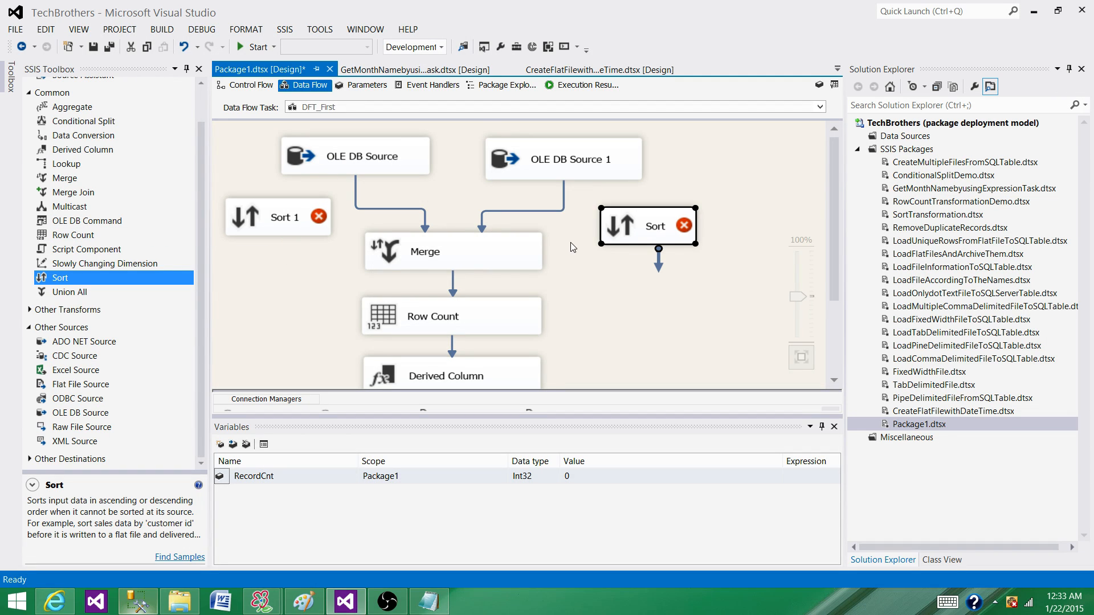
pyautogui.moveTo(342, 218)
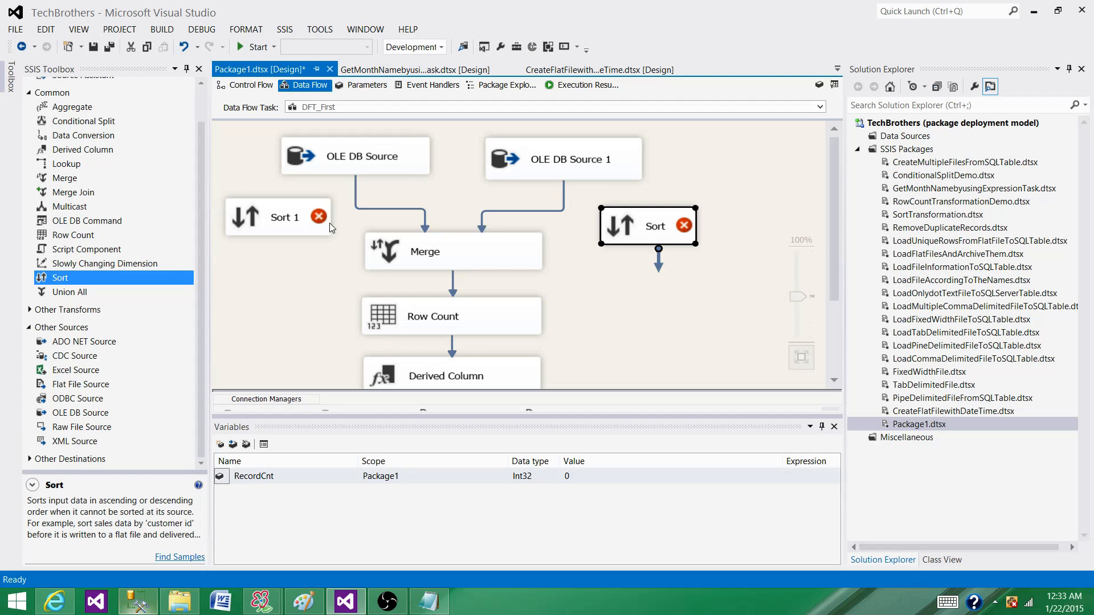
pyautogui.click(279, 216)
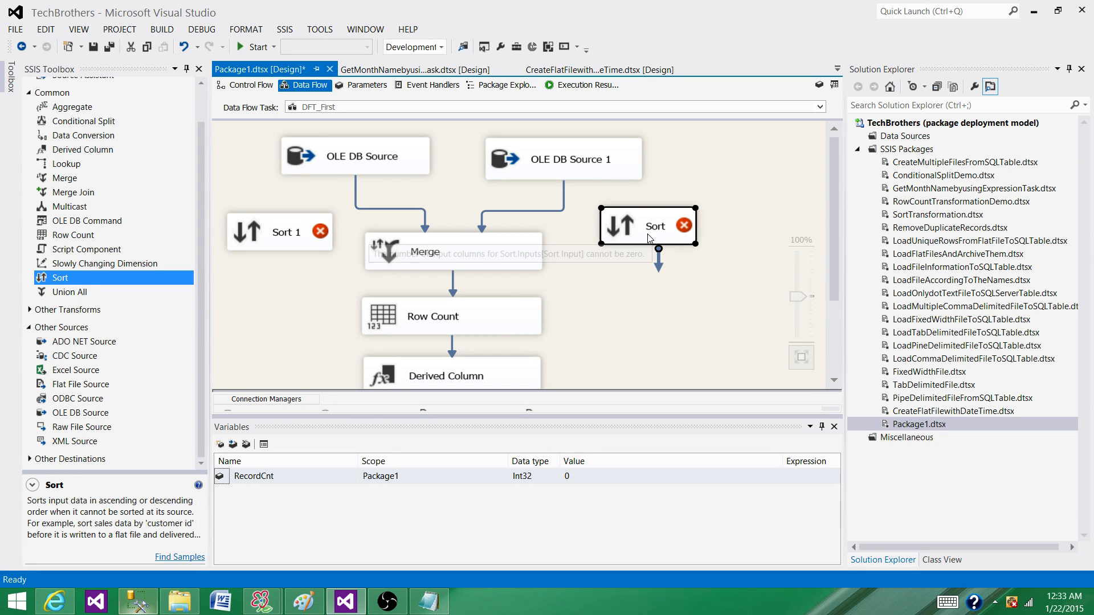
pyautogui.moveTo(631, 301)
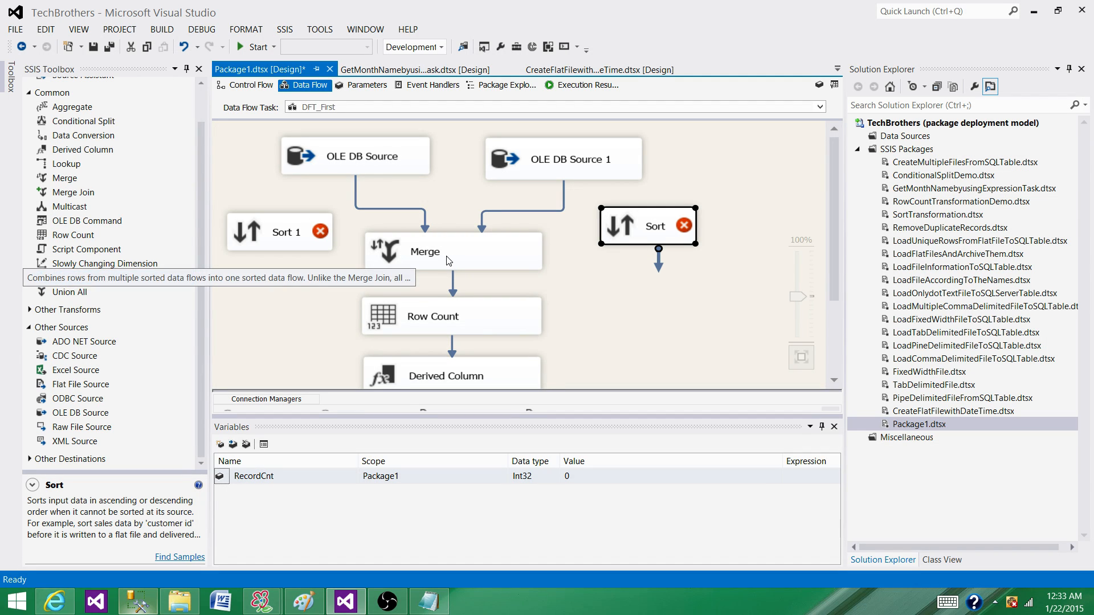
pyautogui.moveTo(637, 233)
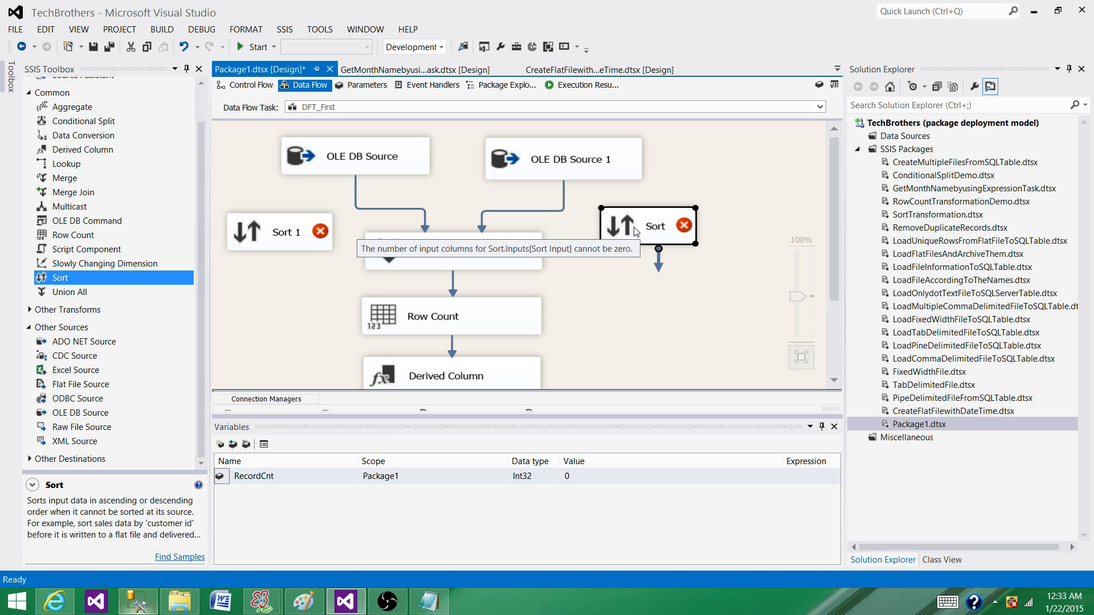
pyautogui.moveTo(636, 308)
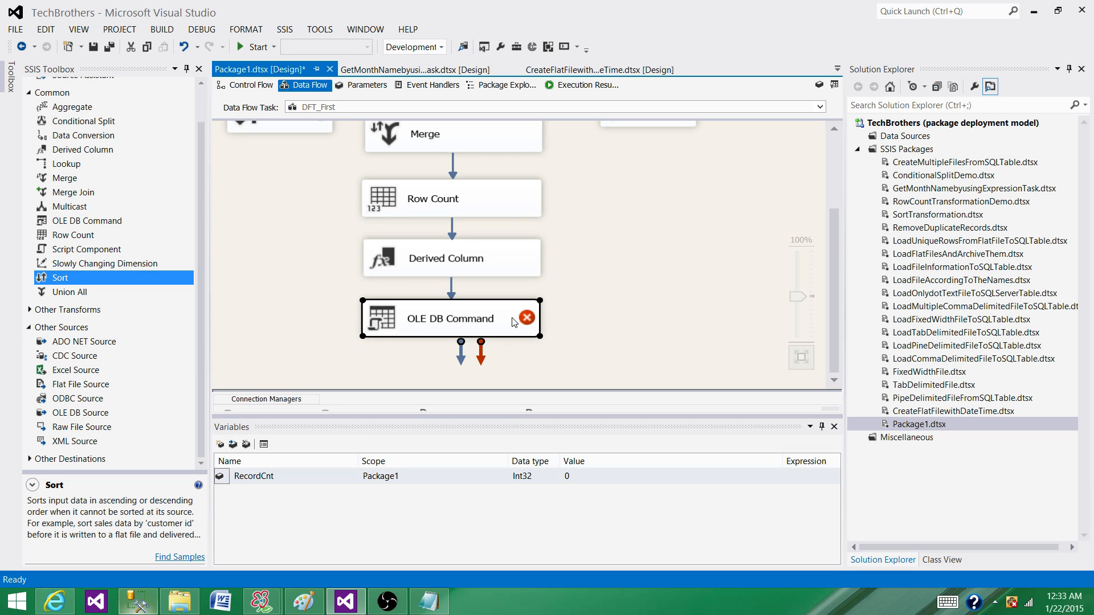
pyautogui.moveTo(535, 310)
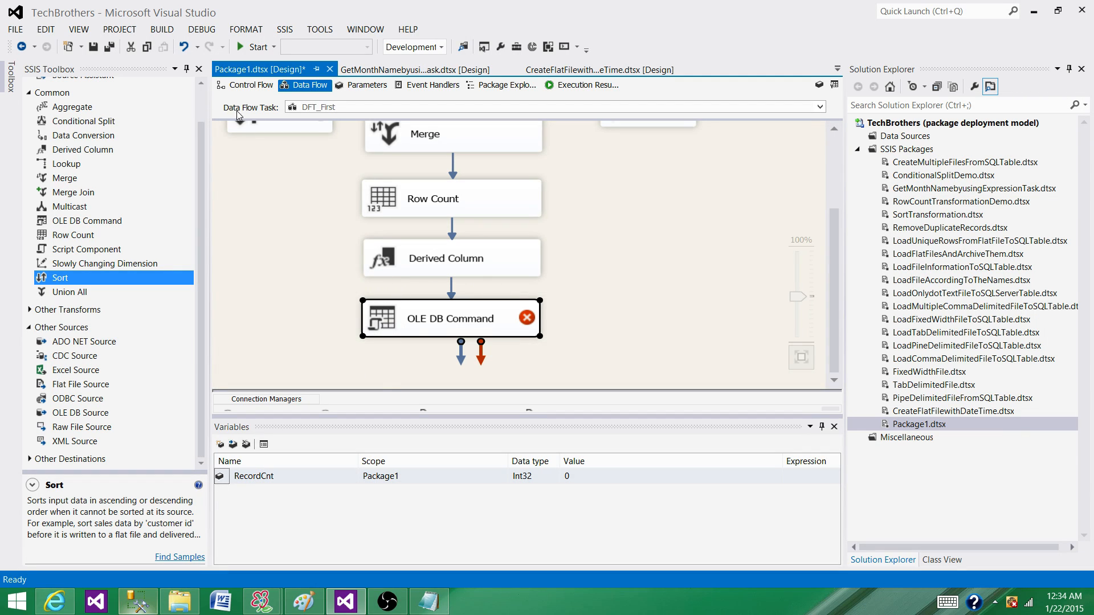
# Review the control flow, selecting the Script Task and the Execute SQL Task.
pyautogui.click(250, 85)
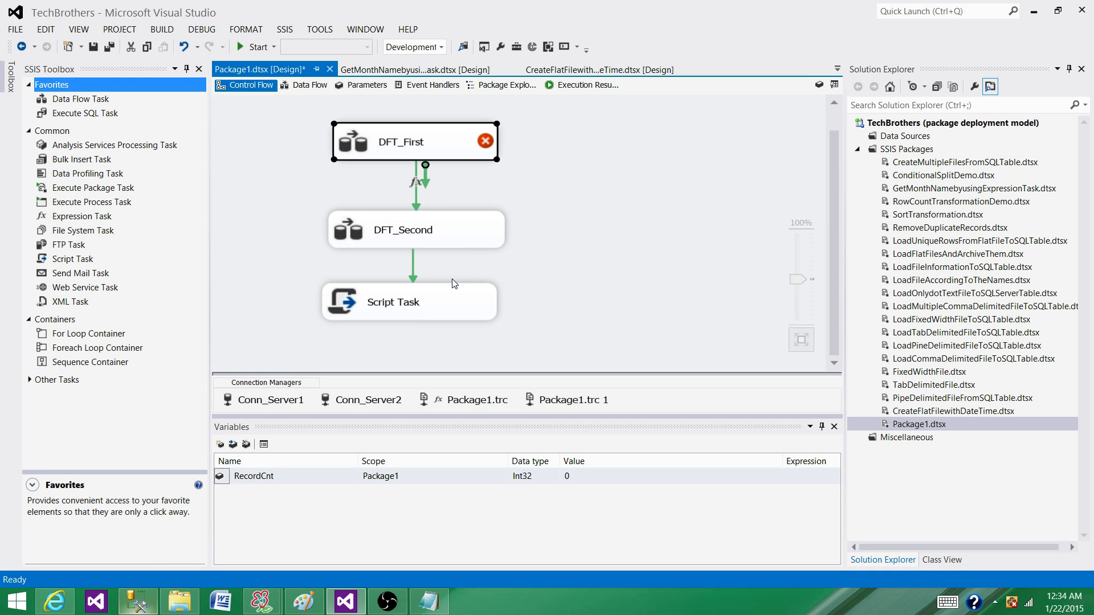
pyautogui.click(407, 301)
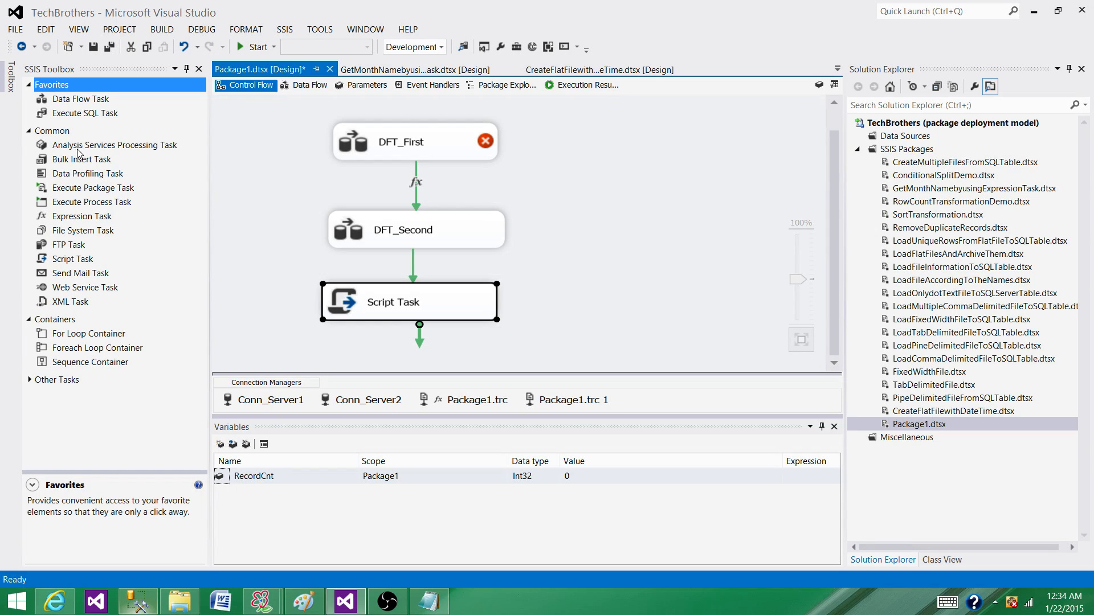
pyautogui.click(85, 113)
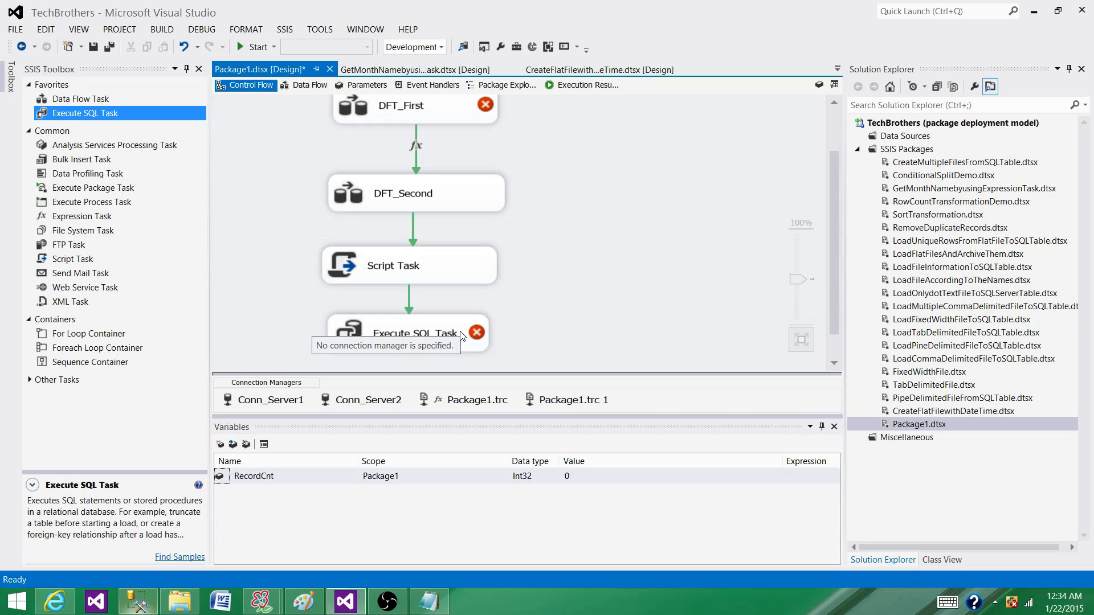
pyautogui.moveTo(309, 84)
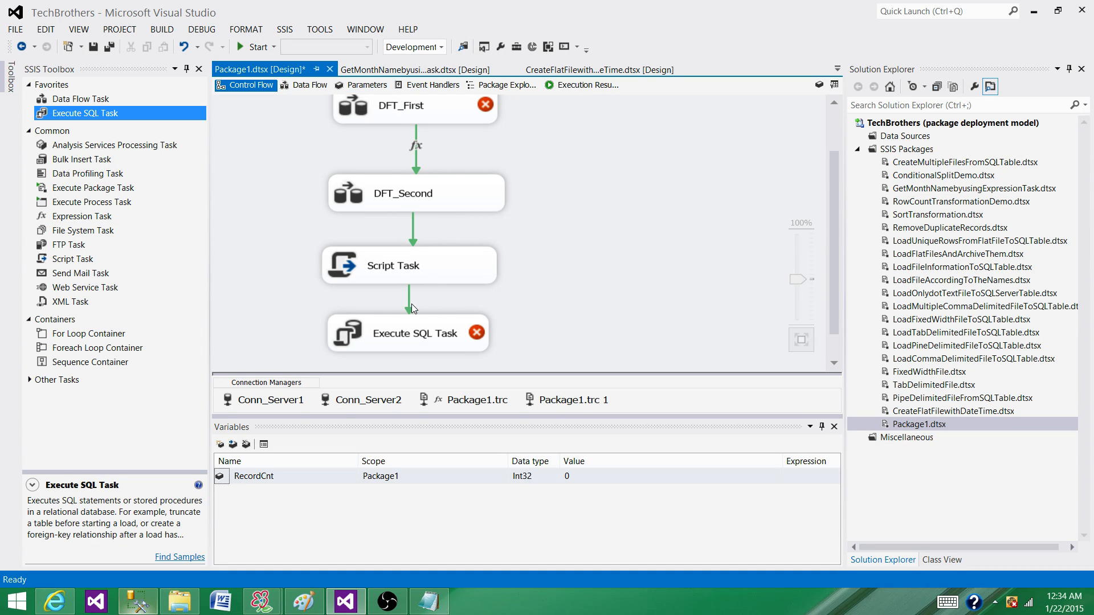
pyautogui.moveTo(460, 321)
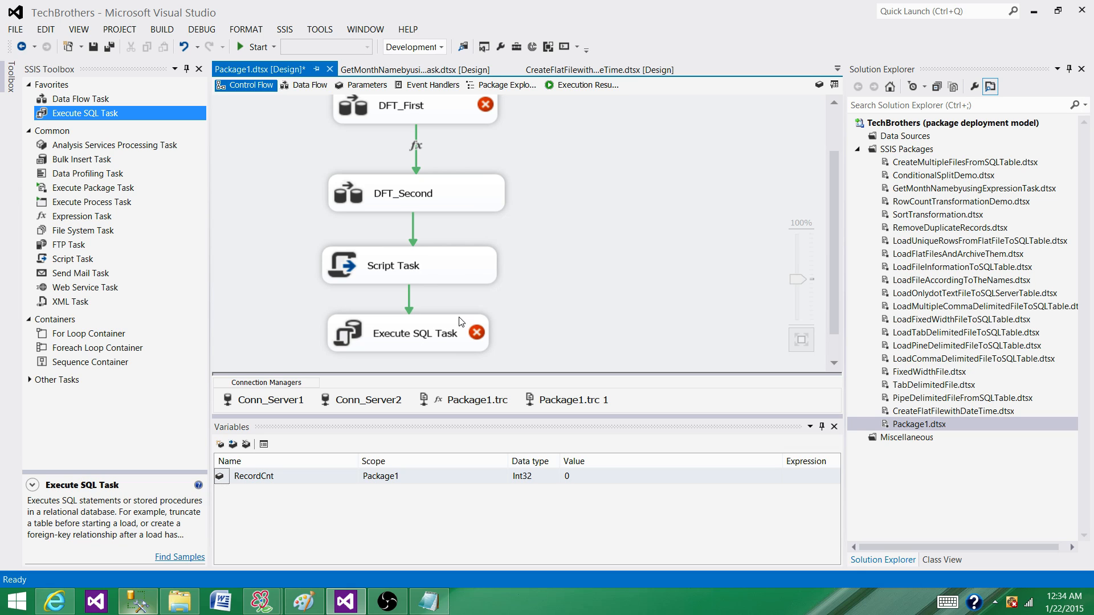
pyautogui.moveTo(460, 341)
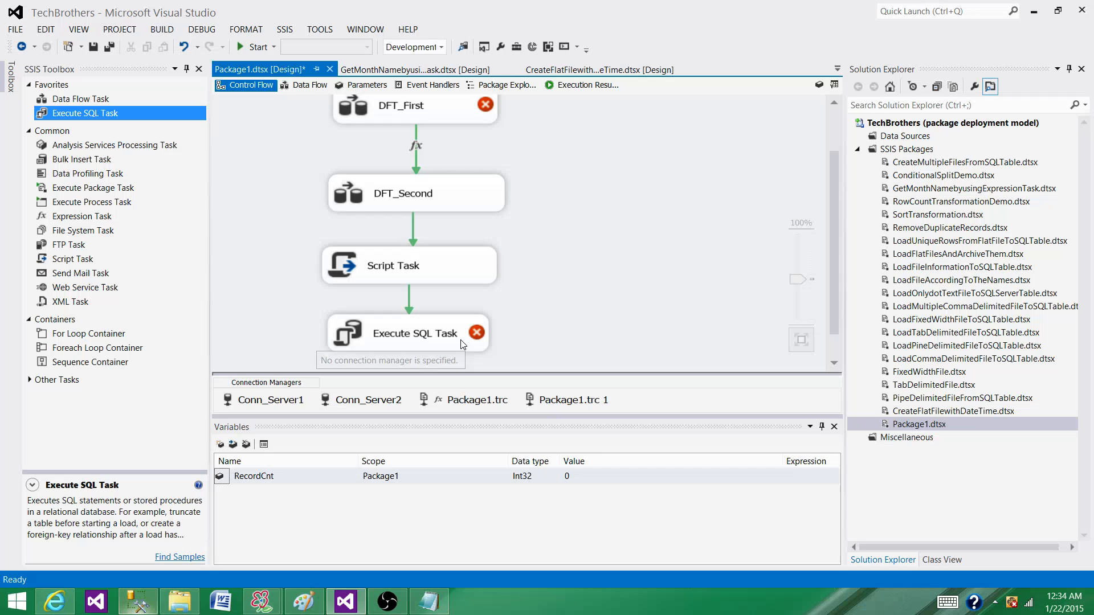
pyautogui.moveTo(621, 333)
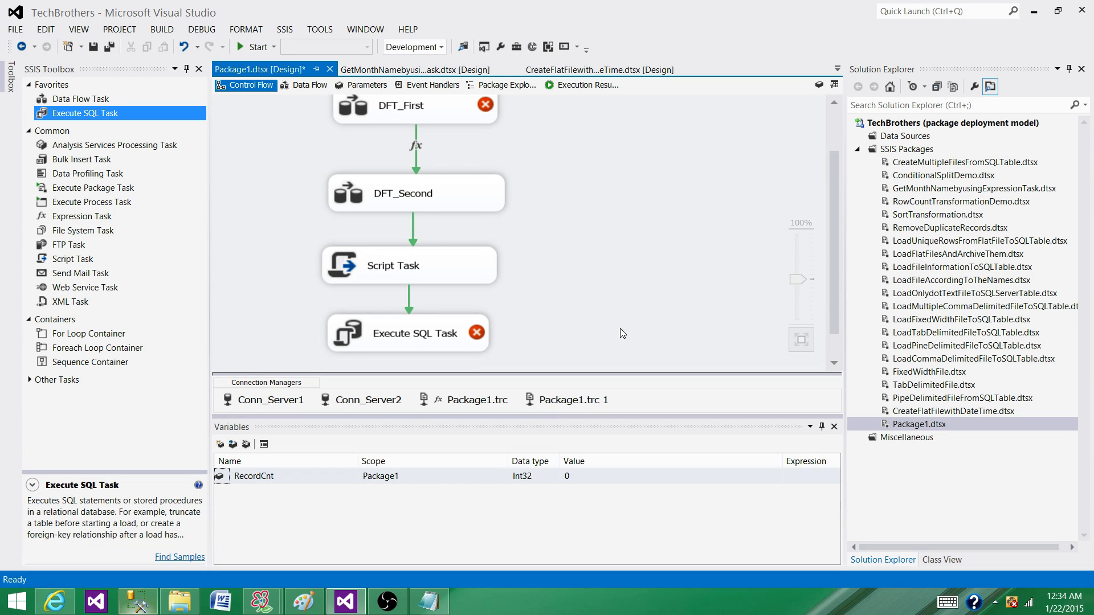
pyautogui.click(405, 332)
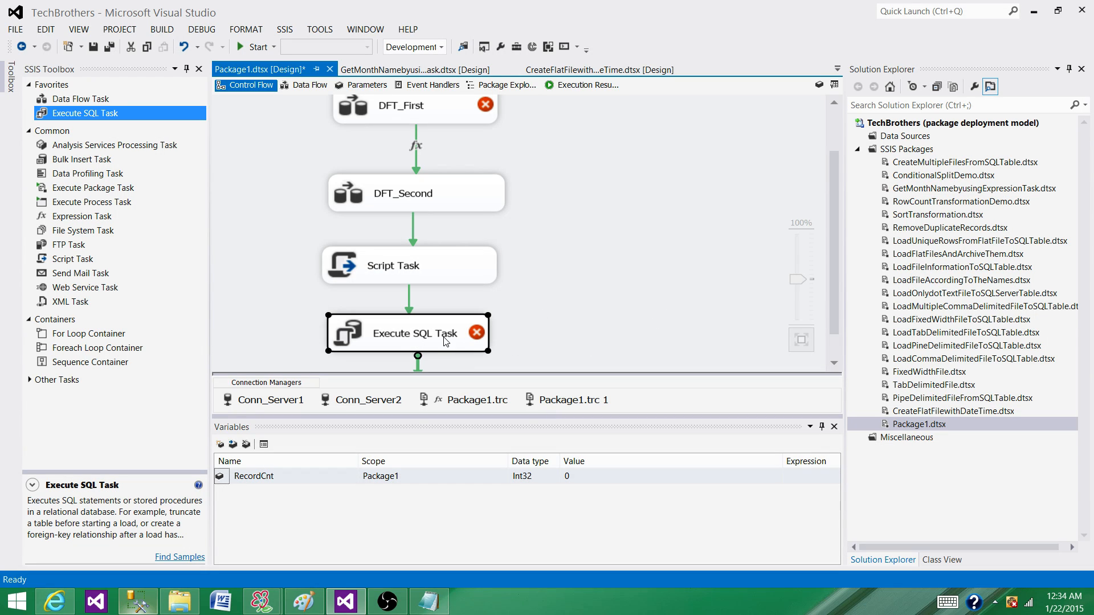
pyautogui.moveTo(441, 348)
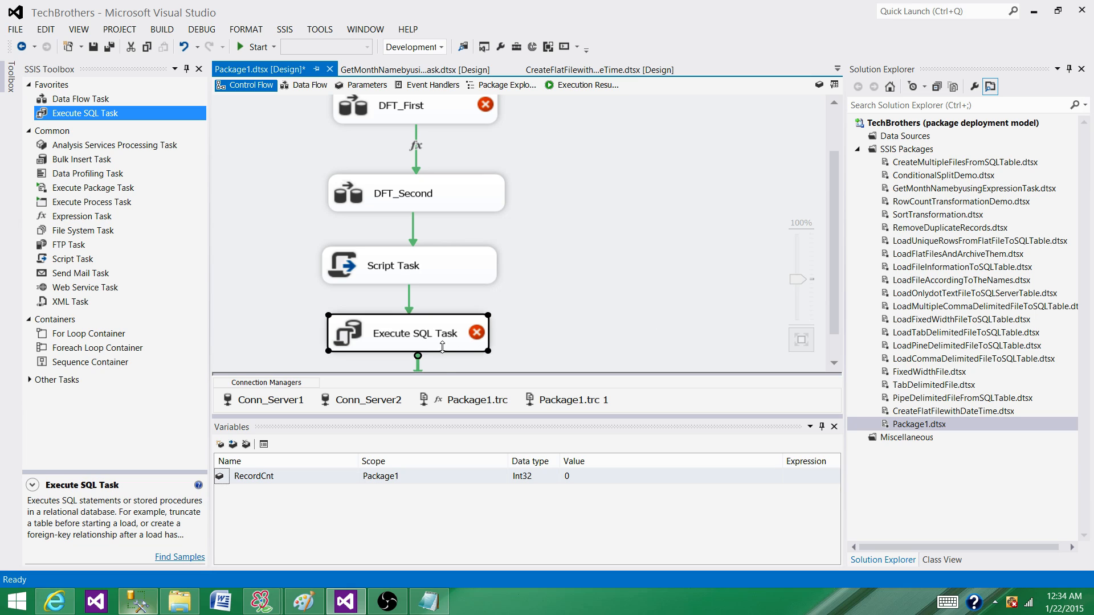
pyautogui.moveTo(323, 146)
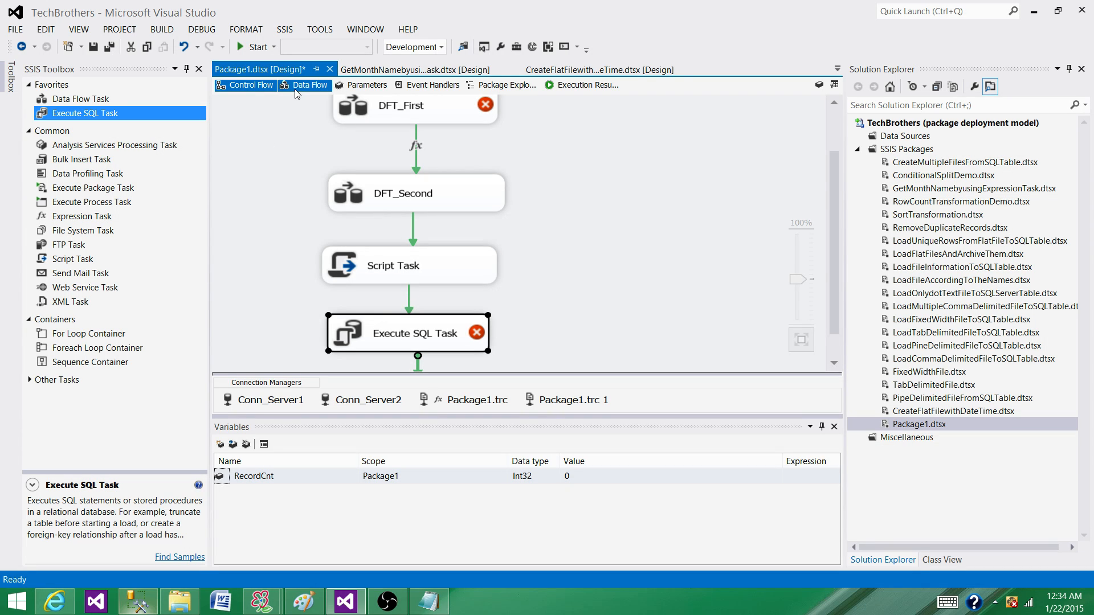
# Check the OLE DB Command in the data flow, then reselect the Execute SQL Task.
pyautogui.click(310, 85)
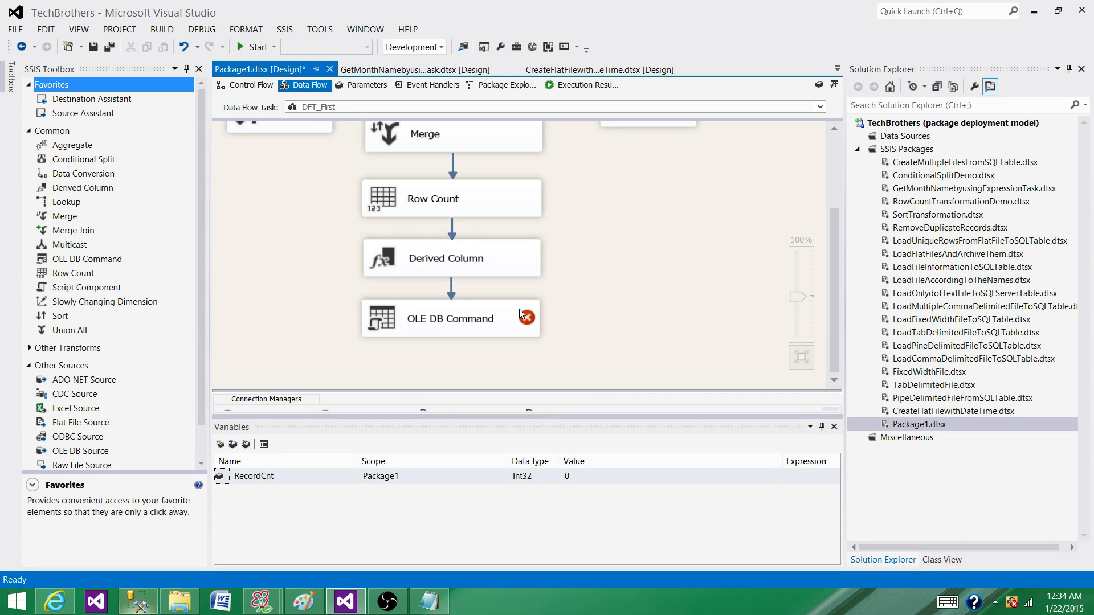
pyautogui.click(450, 318)
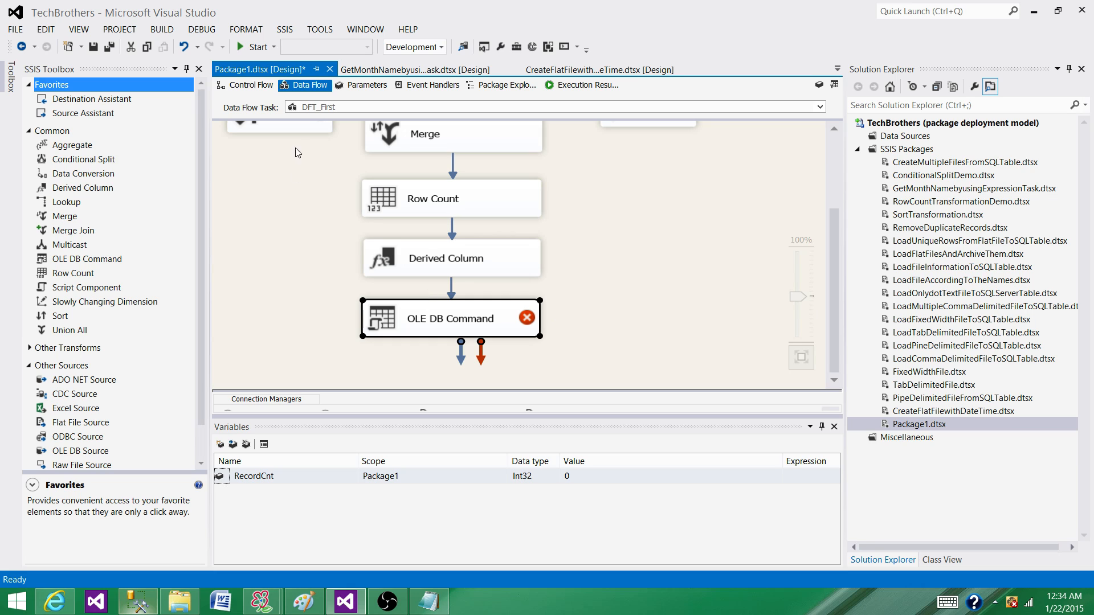
pyautogui.click(249, 84)
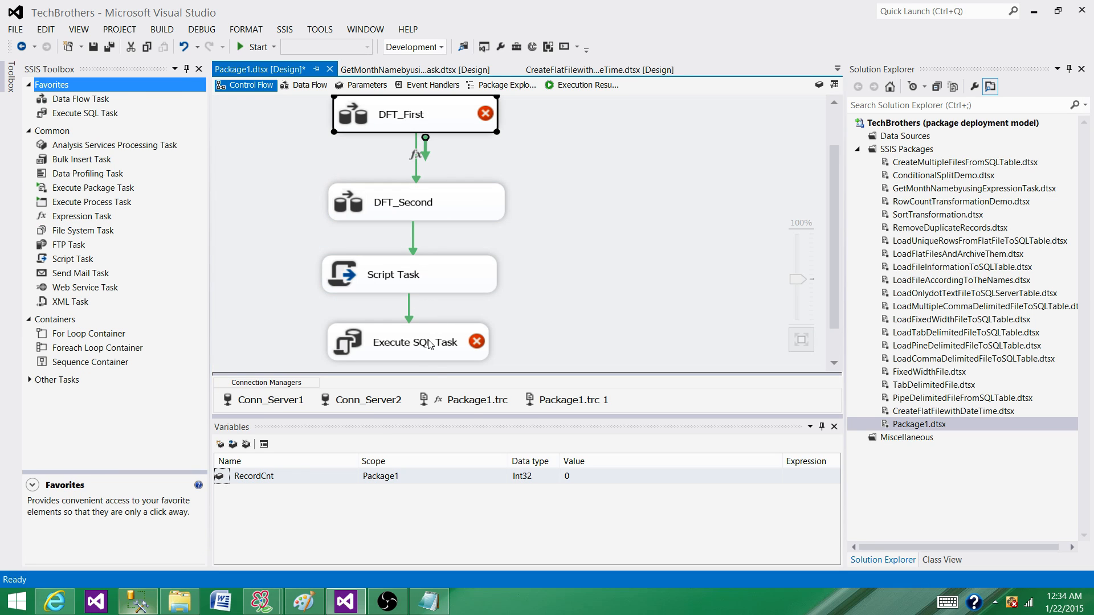
pyautogui.click(408, 342)
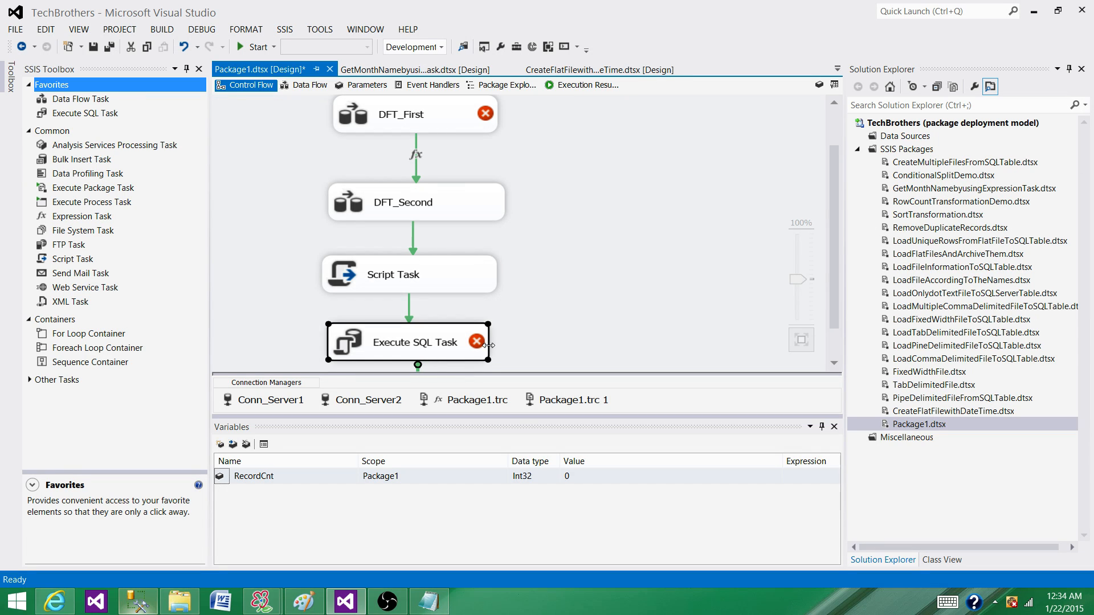
pyautogui.moveTo(371, 325)
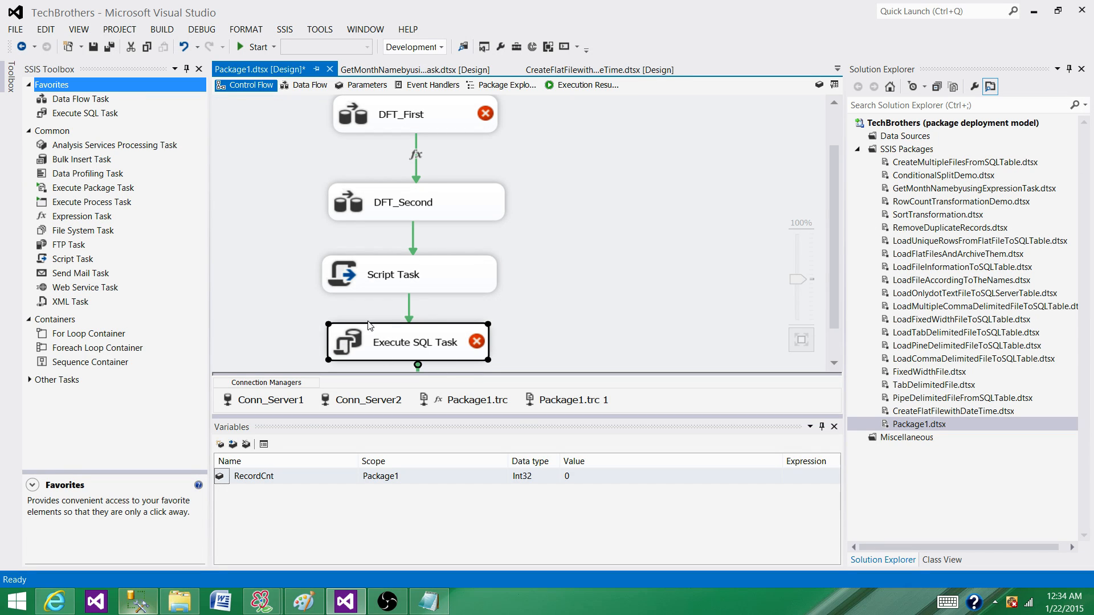
pyautogui.moveTo(419, 349)
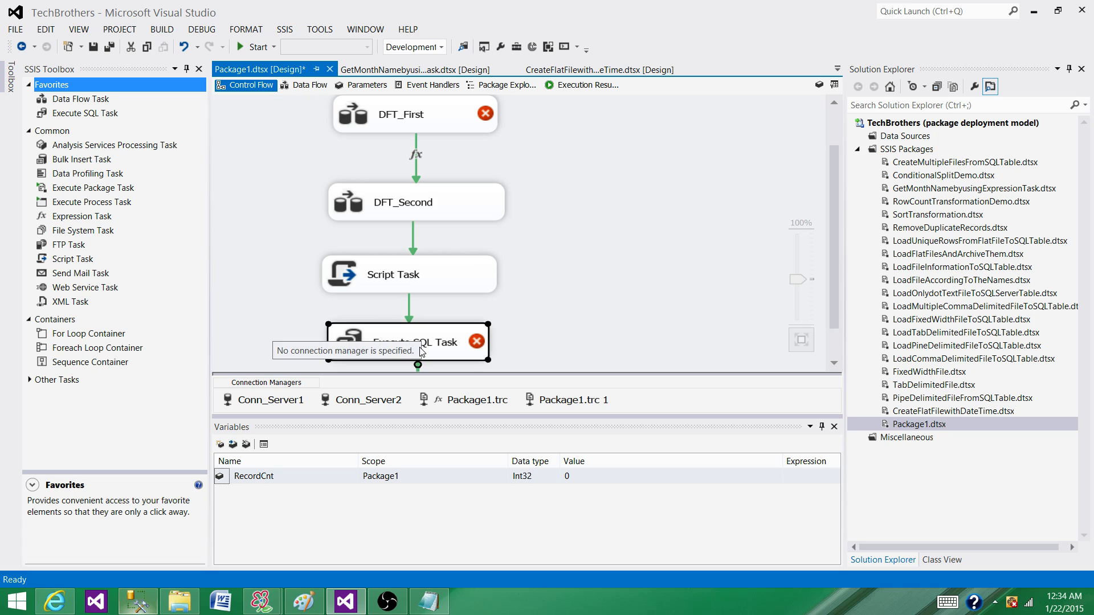
pyautogui.moveTo(232, 97)
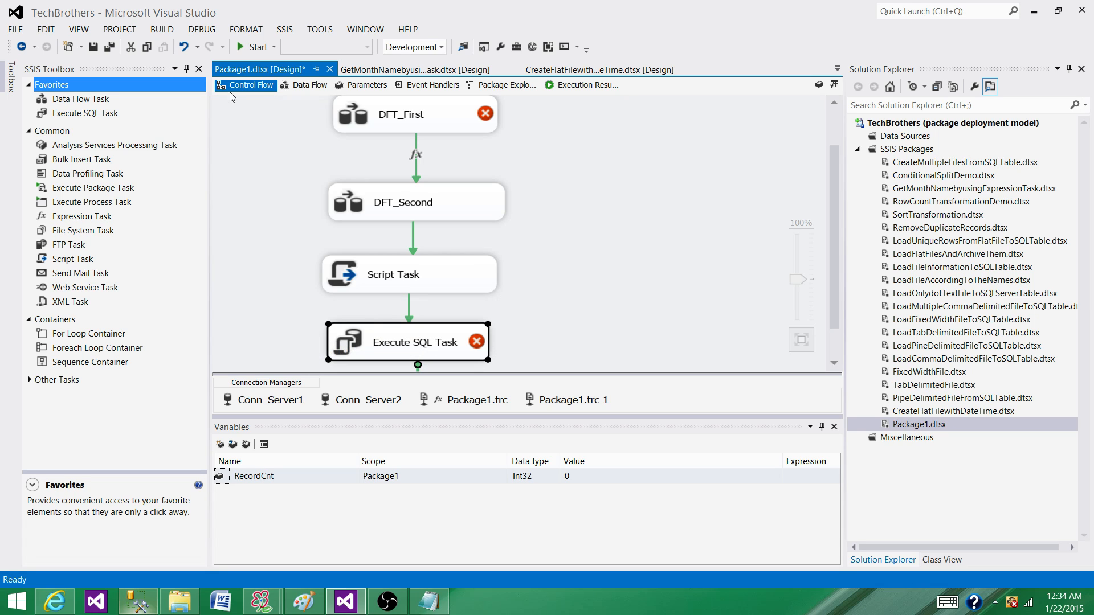
# Select and delete the unconnected Sort and Sort 1 in the DFT_First data flow.
pyautogui.click(308, 84)
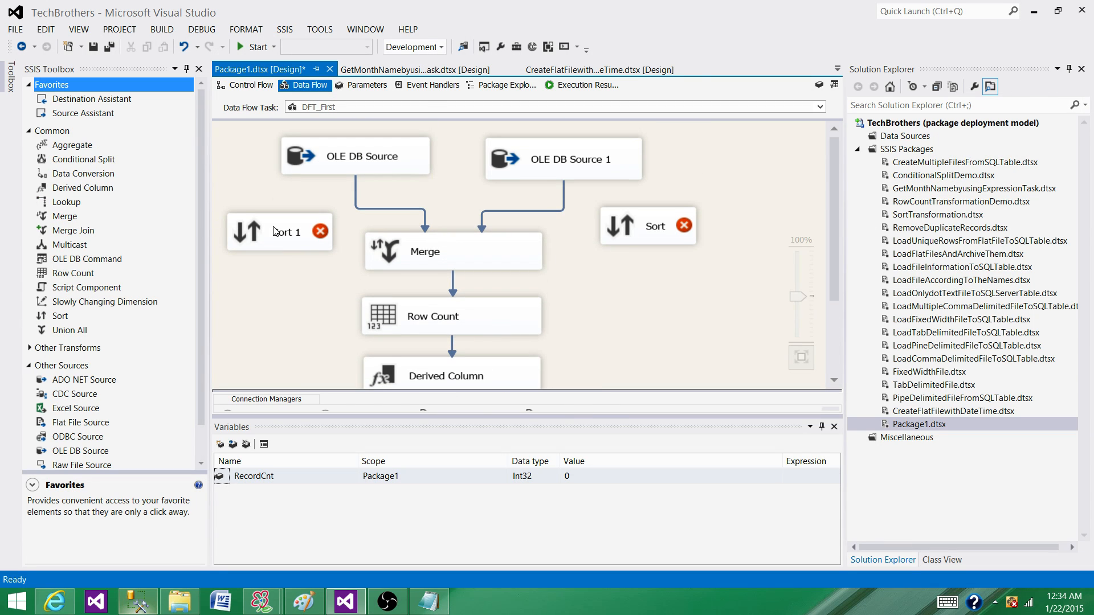
pyautogui.click(647, 225)
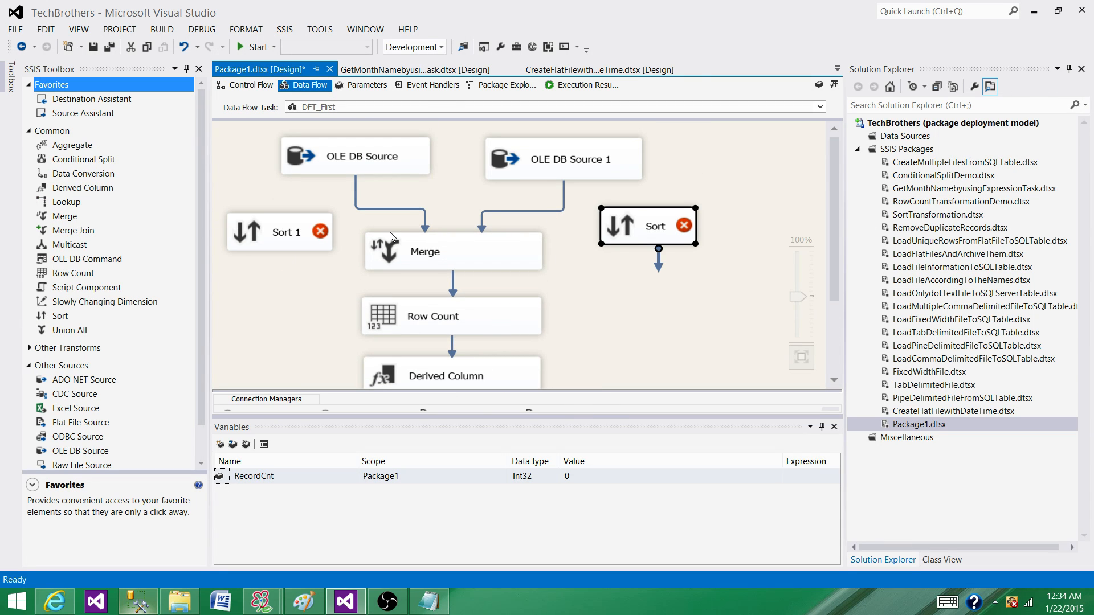
pyautogui.click(280, 232)
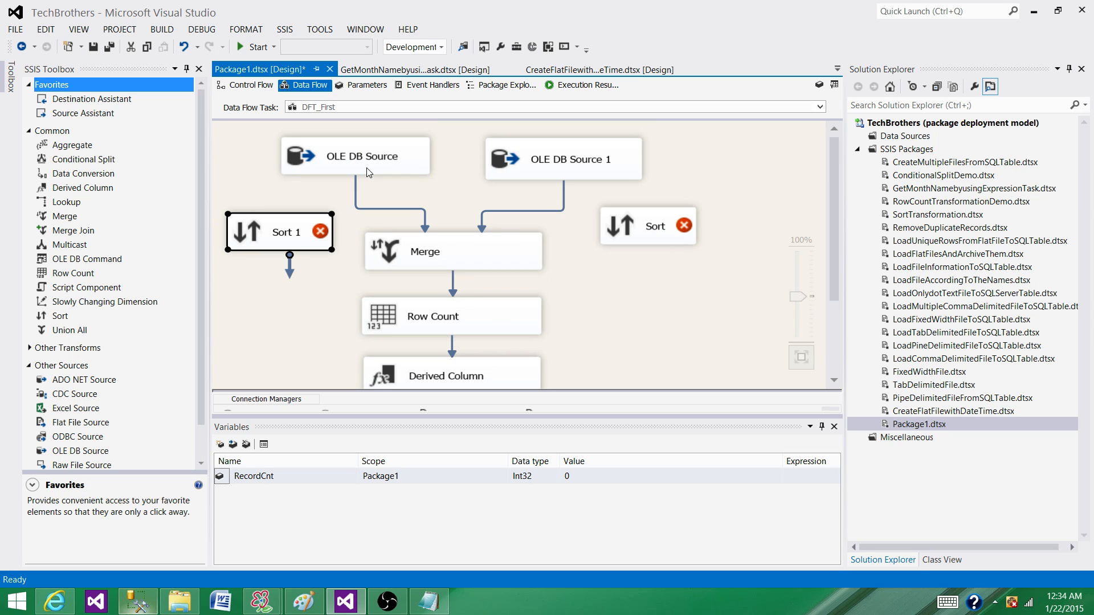
pyautogui.click(355, 155)
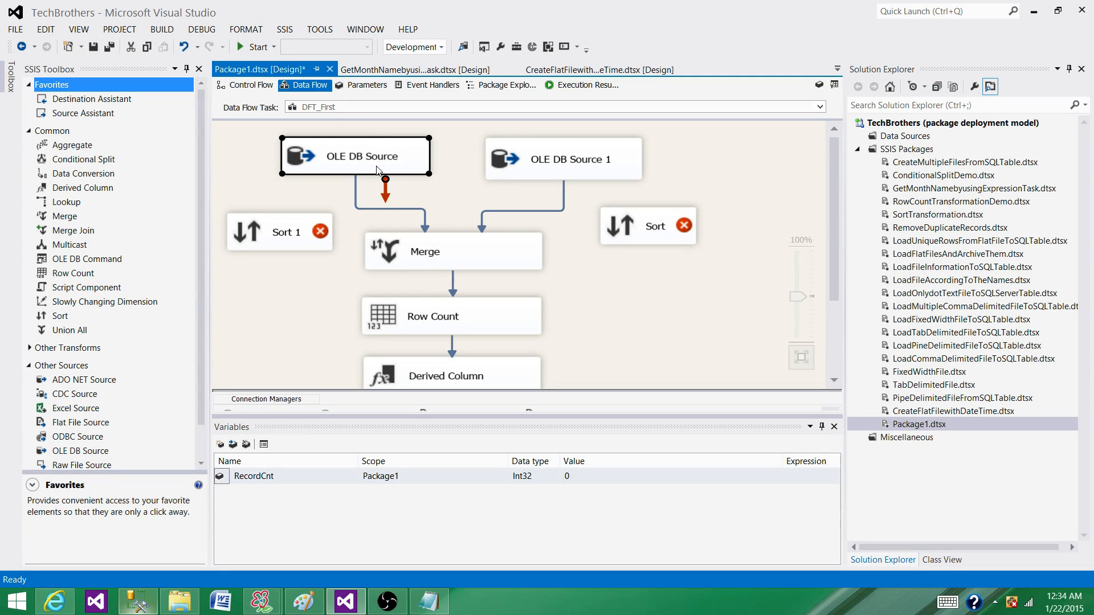
pyautogui.moveTo(380, 249)
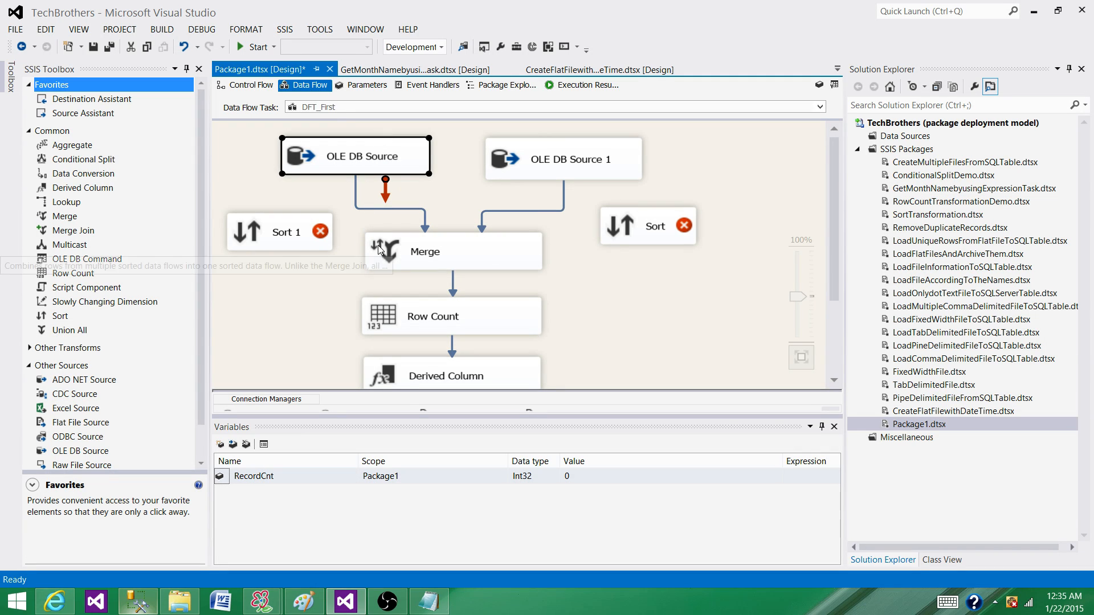
pyautogui.moveTo(569, 262)
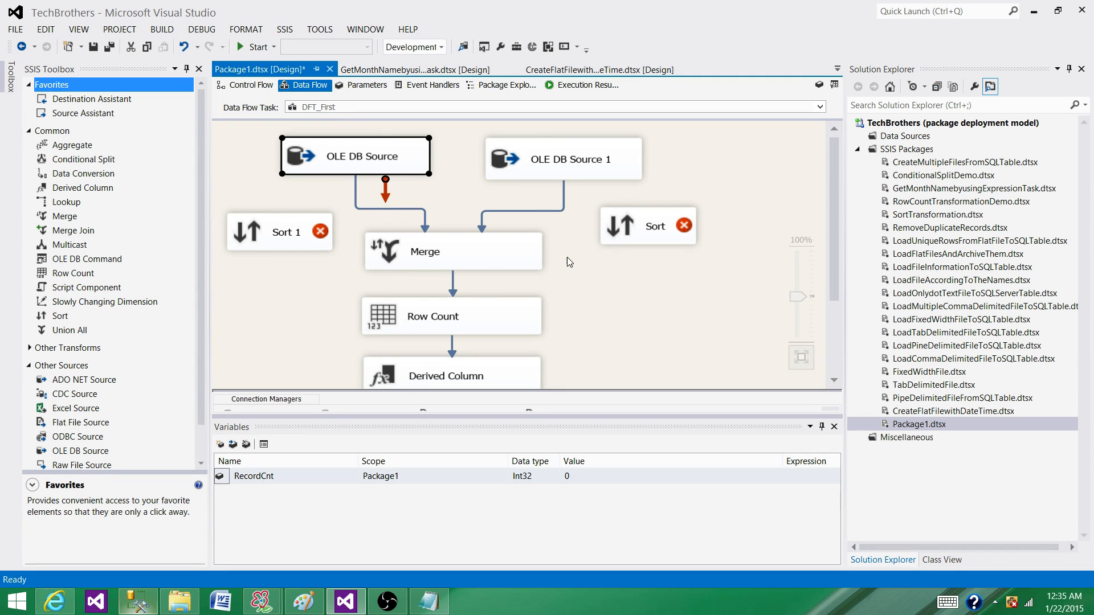
pyautogui.moveTo(304, 252)
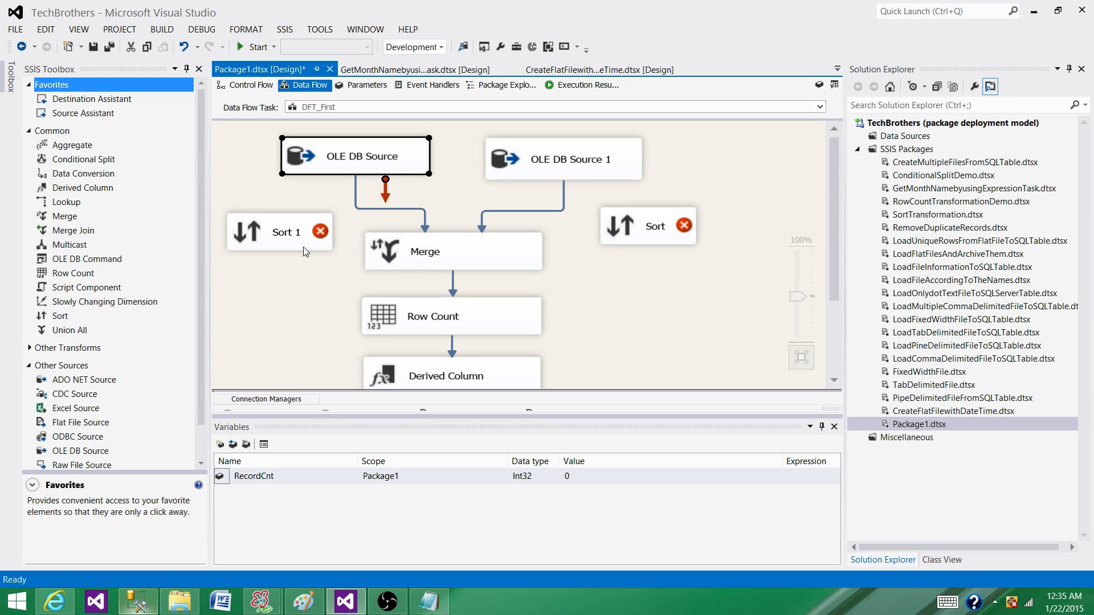
pyautogui.moveTo(319, 280)
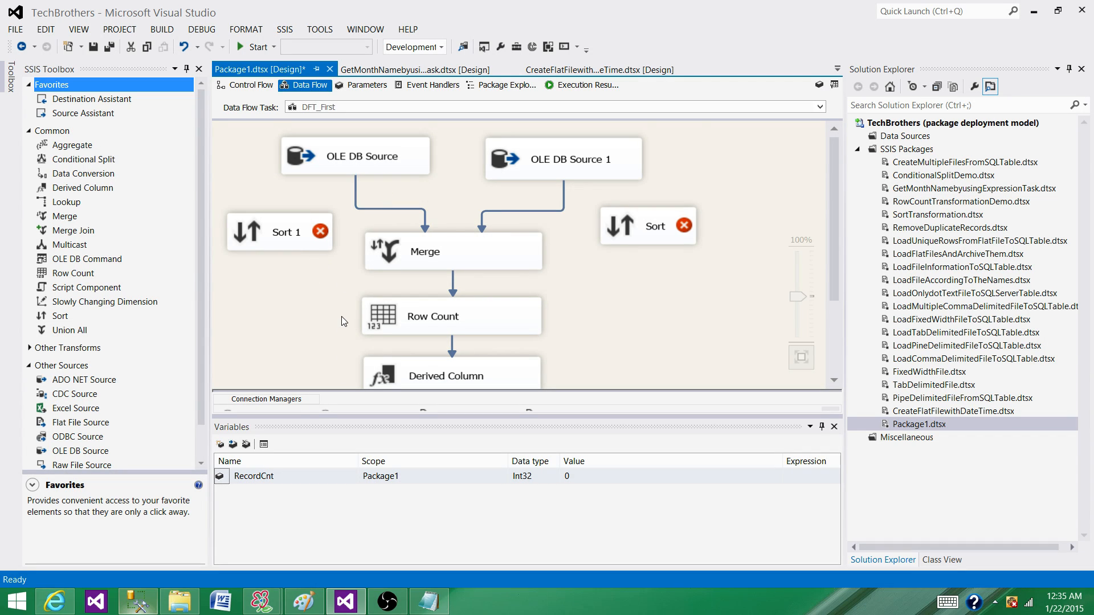
pyautogui.scroll(-3)
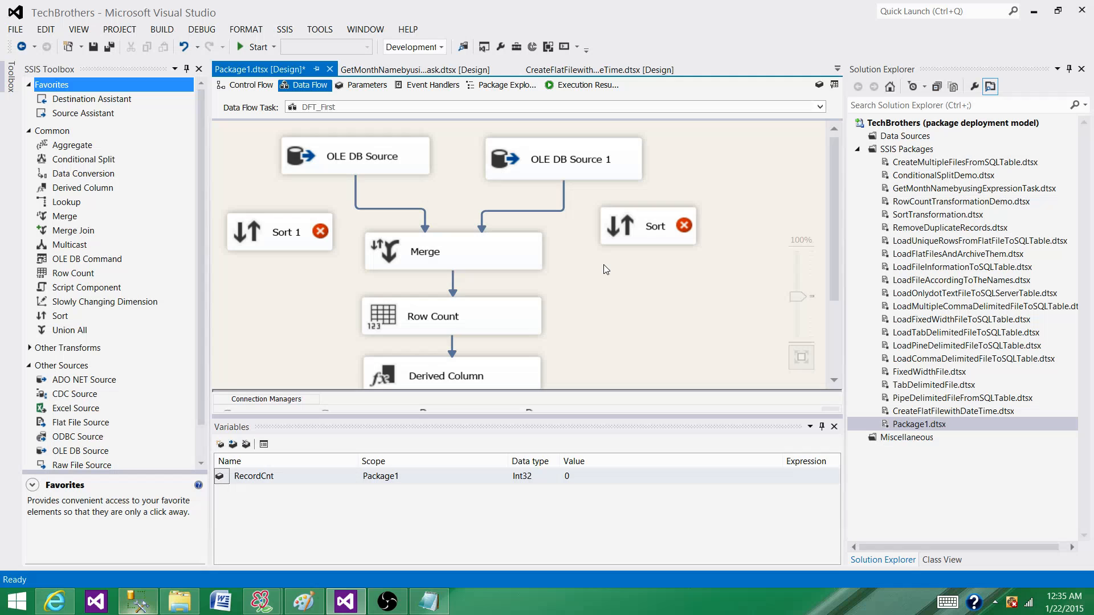
pyautogui.click(279, 231)
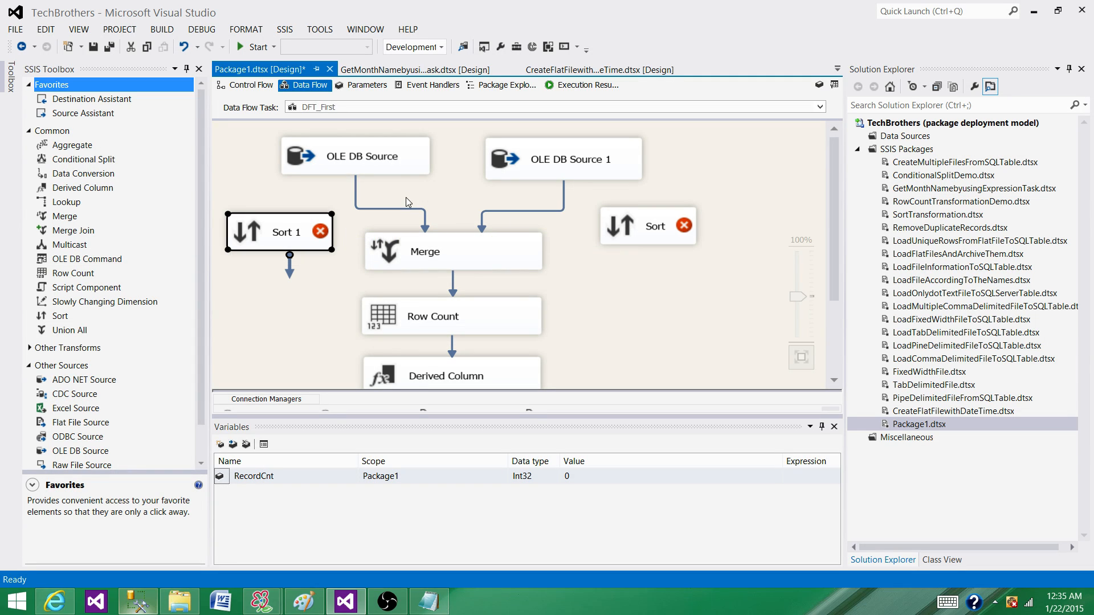
pyautogui.moveTo(663, 208)
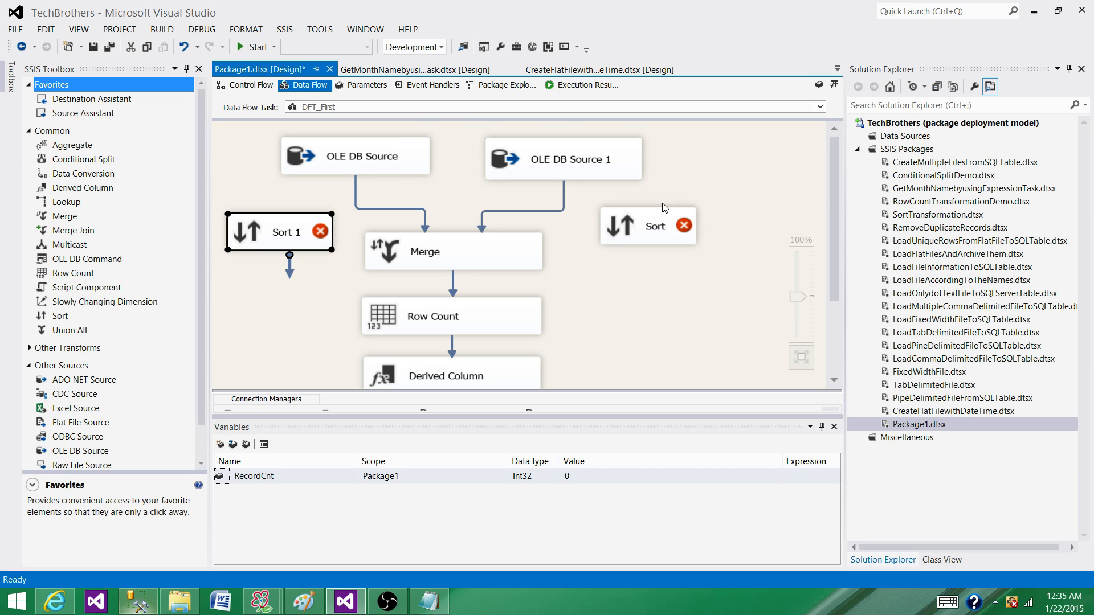
pyautogui.moveTo(293, 305)
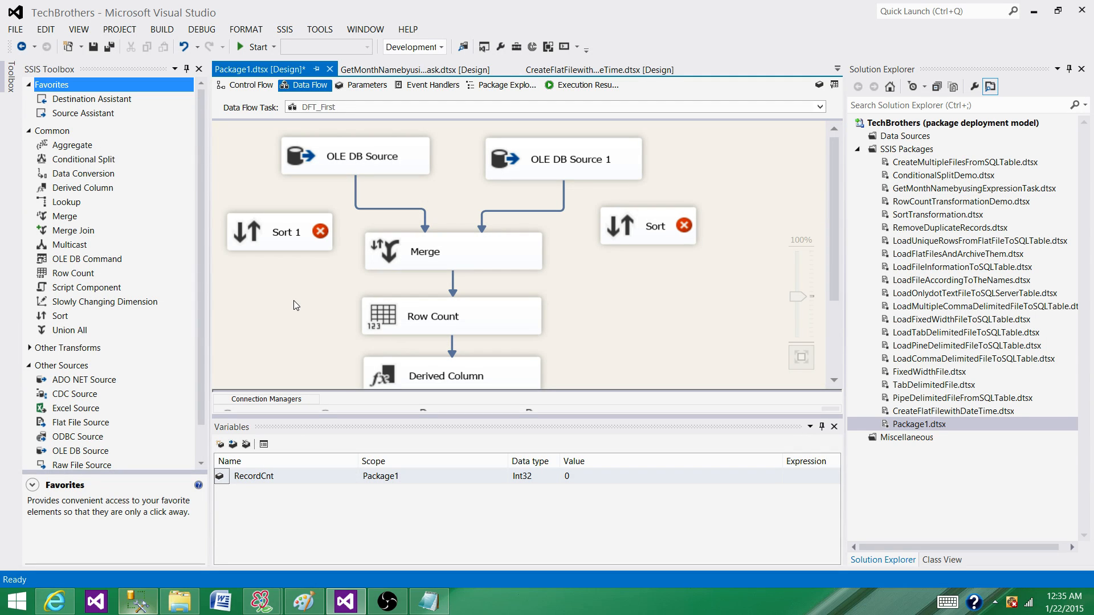
pyautogui.moveTo(401, 162)
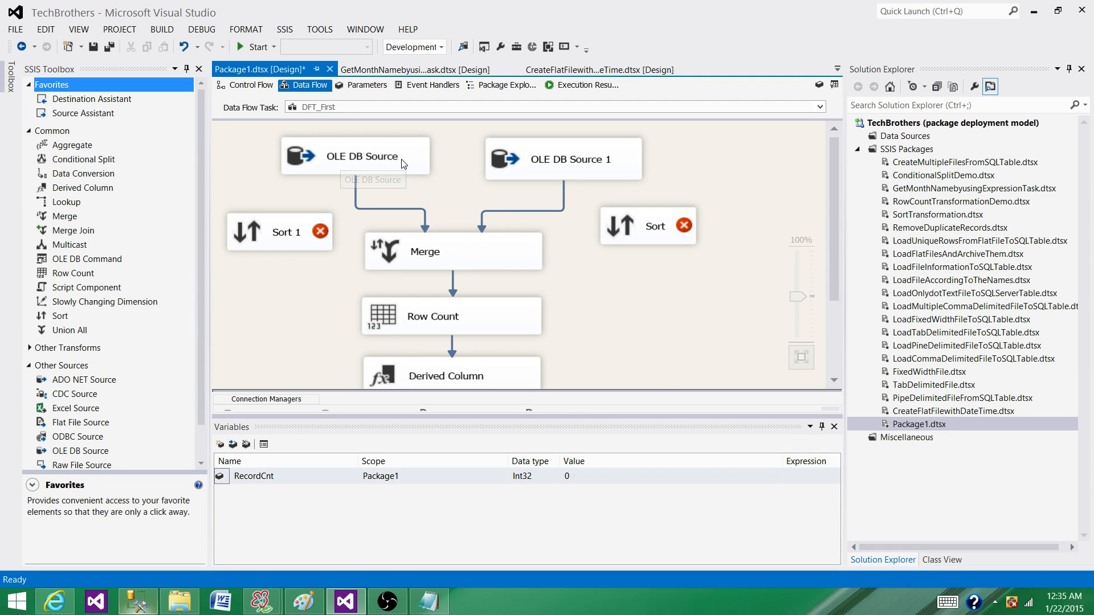
pyautogui.click(356, 156)
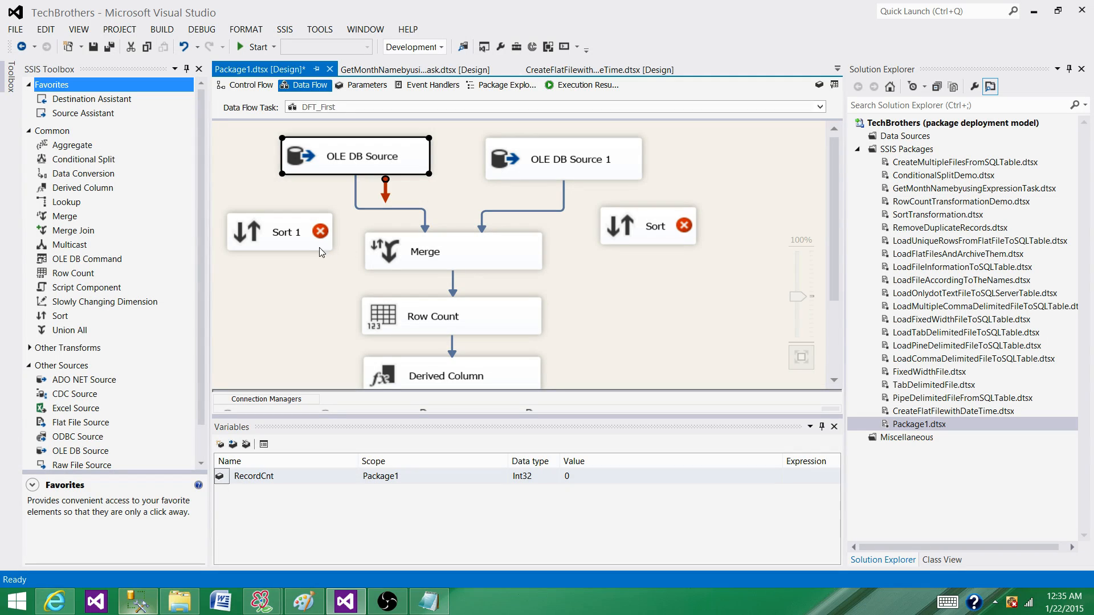
pyautogui.moveTo(320, 230)
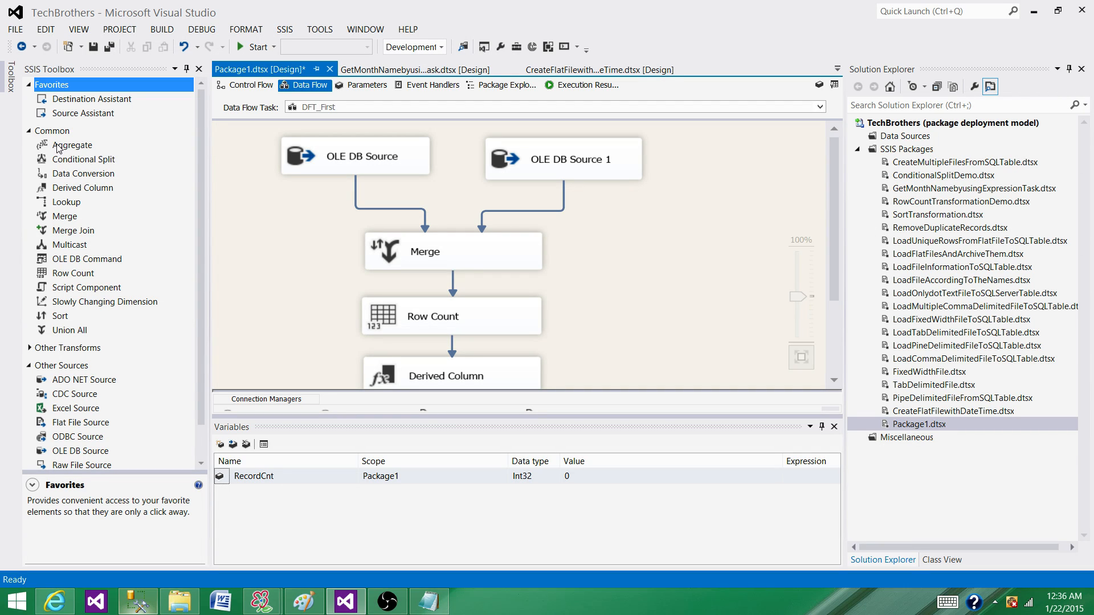
pyautogui.moveTo(79, 302)
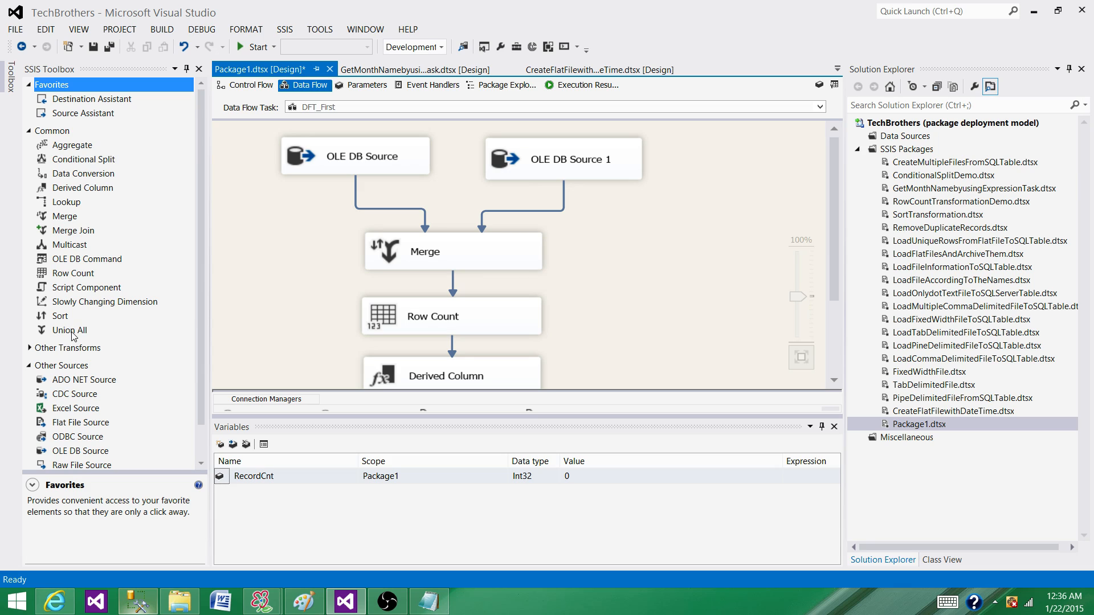
# Drop a Union All transformation to the right of Merge.
pyautogui.click(69, 330)
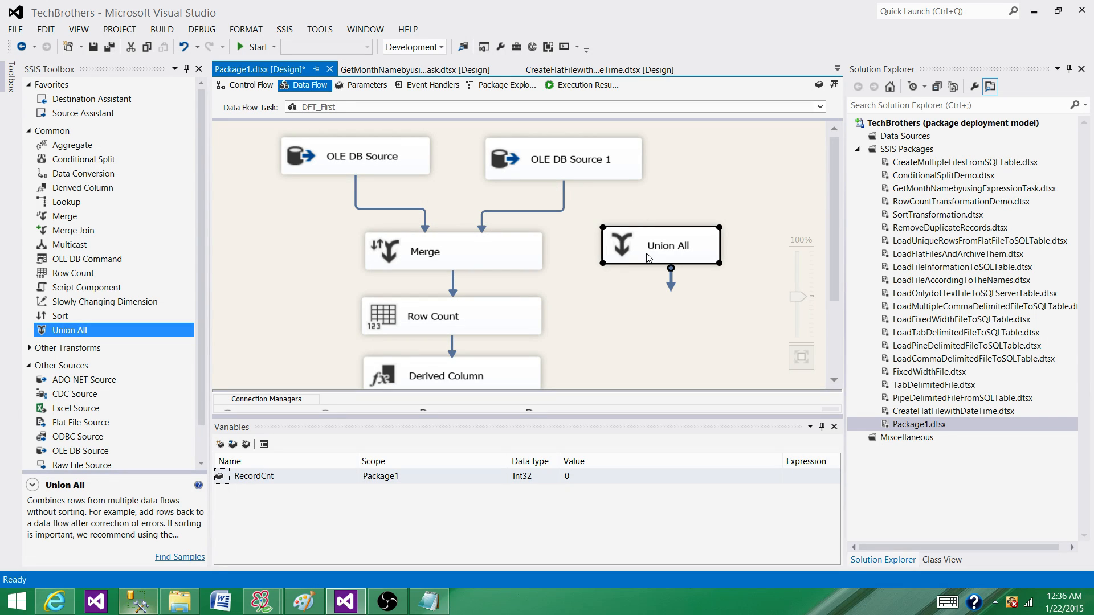
pyautogui.moveTo(559, 176)
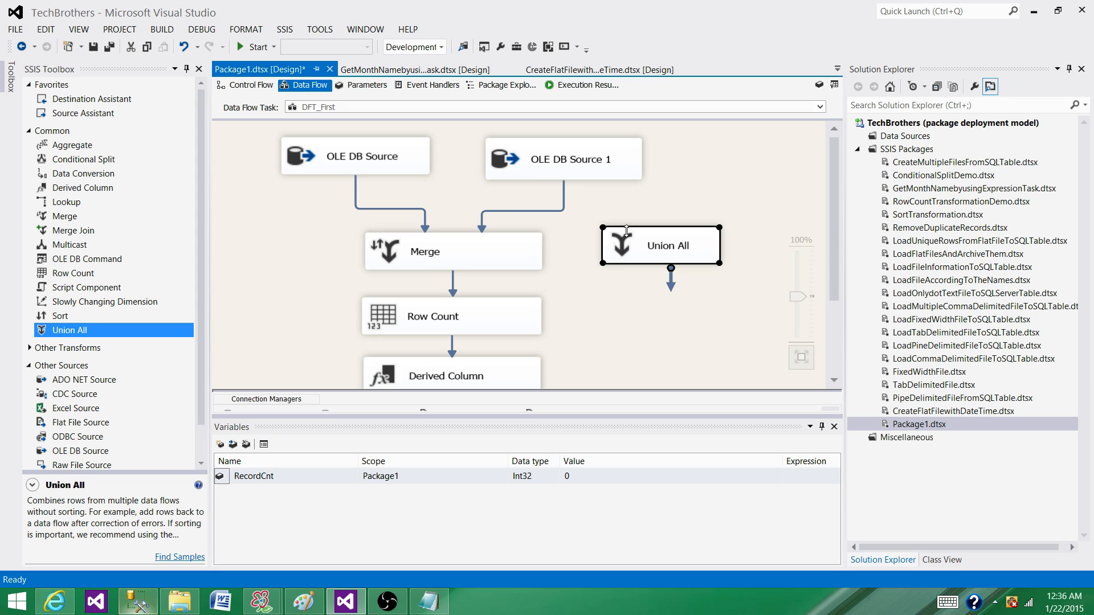
pyautogui.moveTo(532, 173)
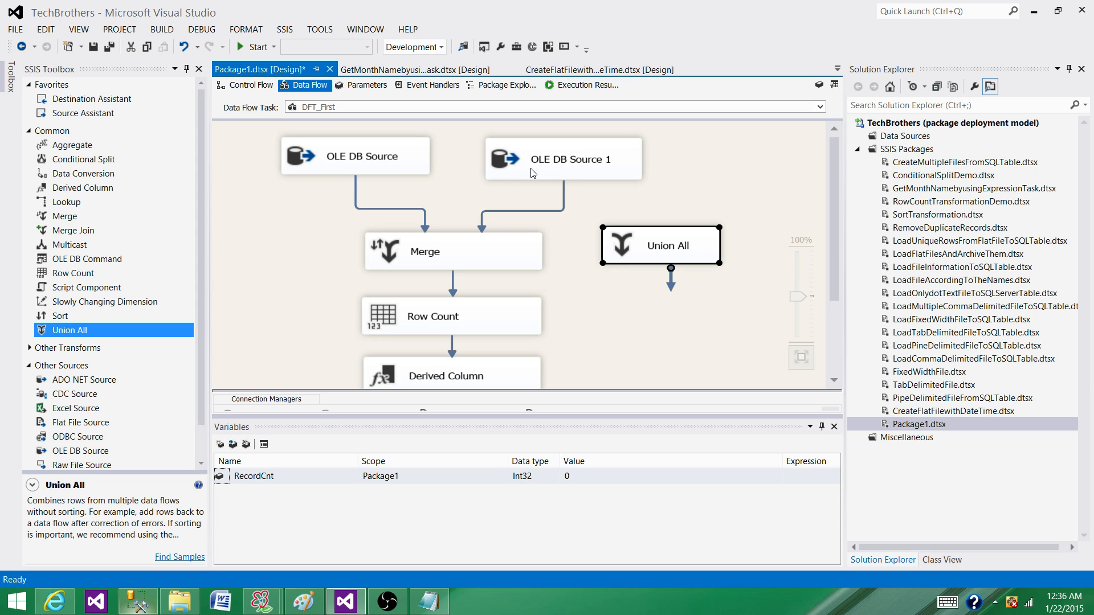
pyautogui.moveTo(621, 258)
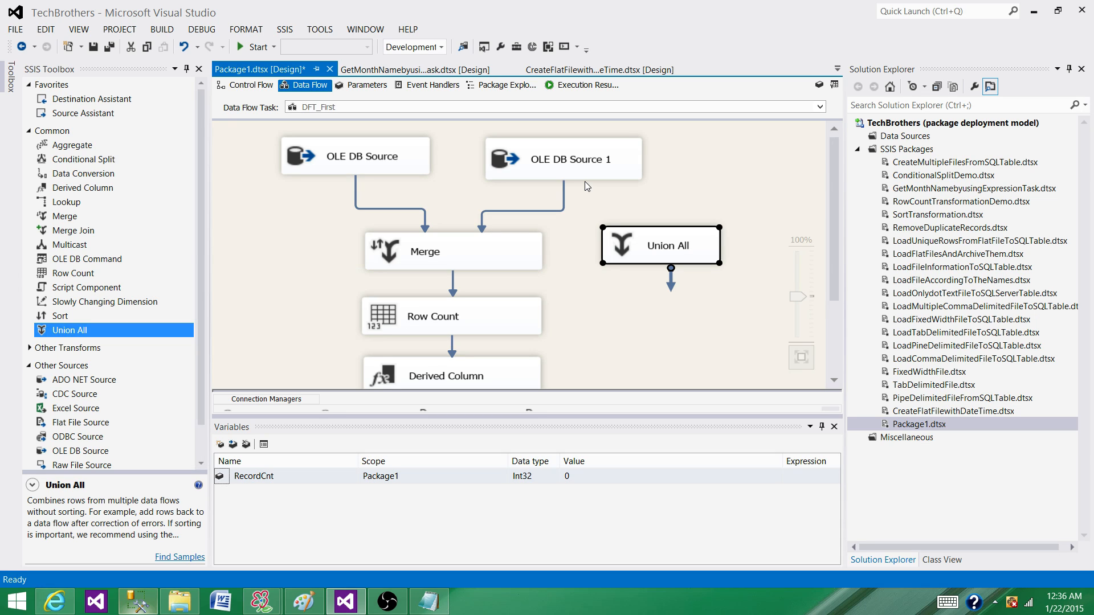
pyautogui.moveTo(597, 223)
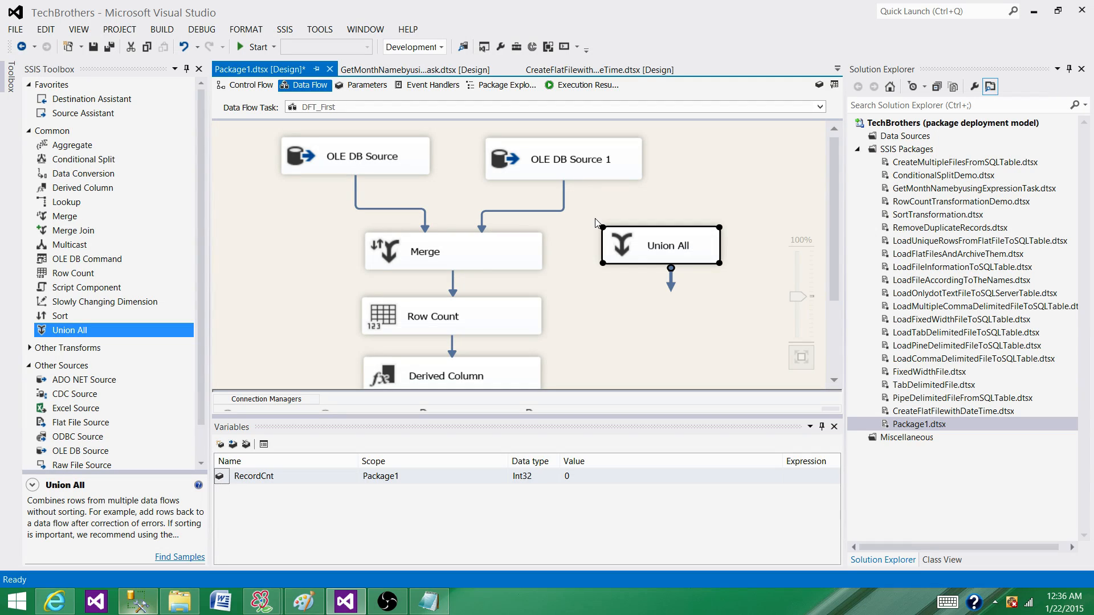
pyautogui.moveTo(660, 246)
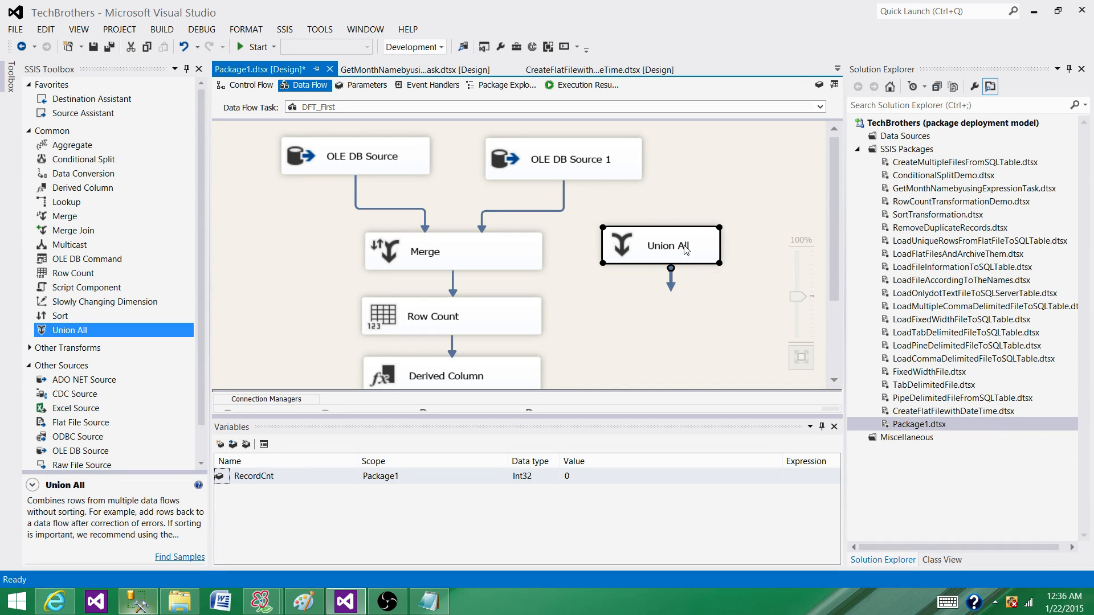
pyautogui.moveTo(637, 272)
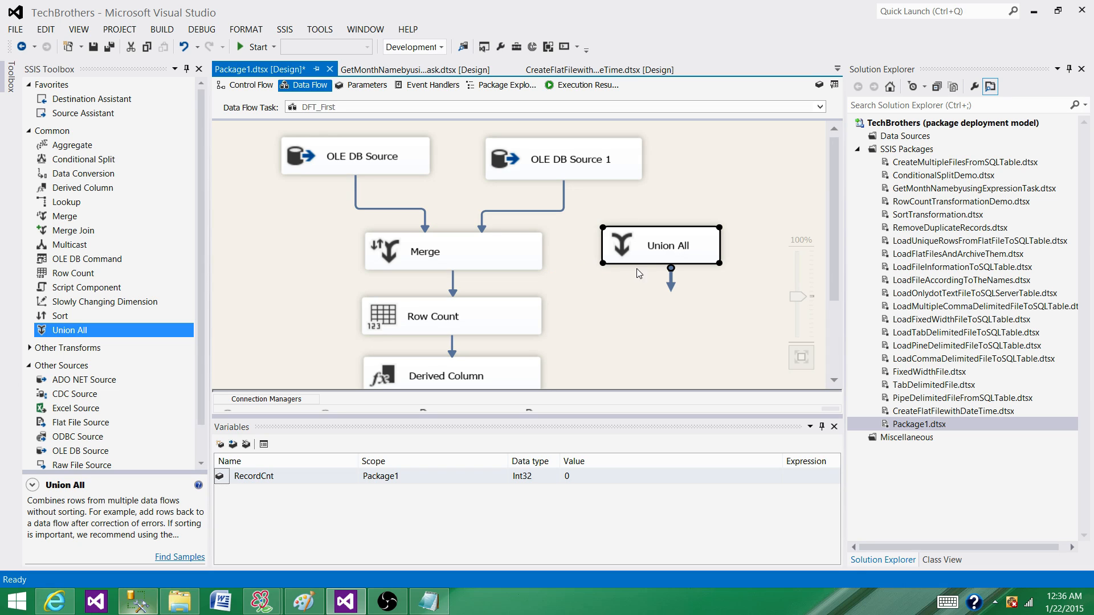
pyautogui.moveTo(629, 276)
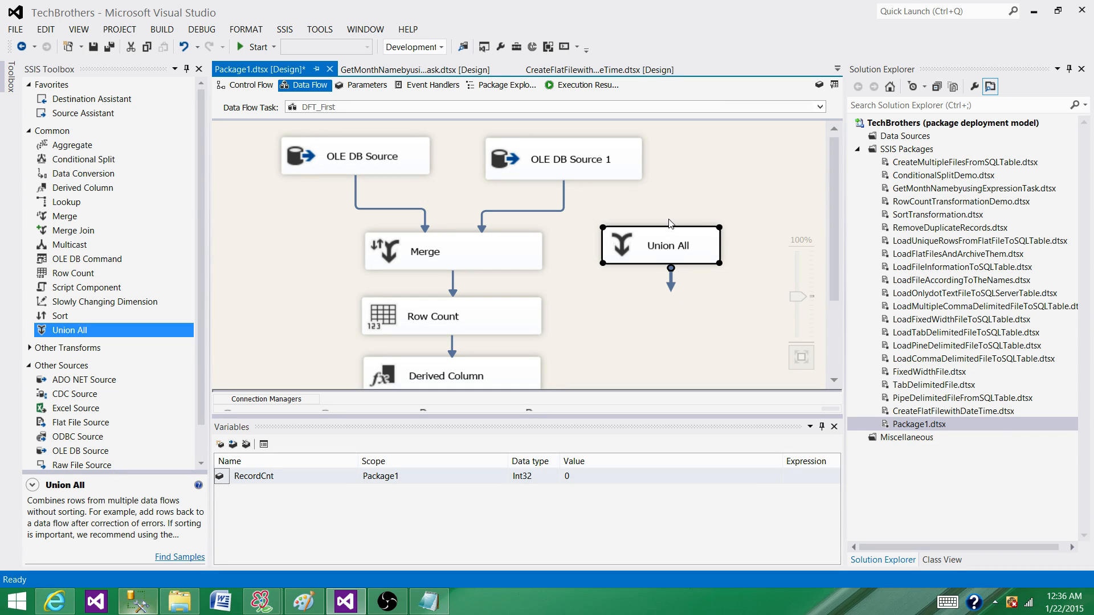
pyautogui.moveTo(670, 254)
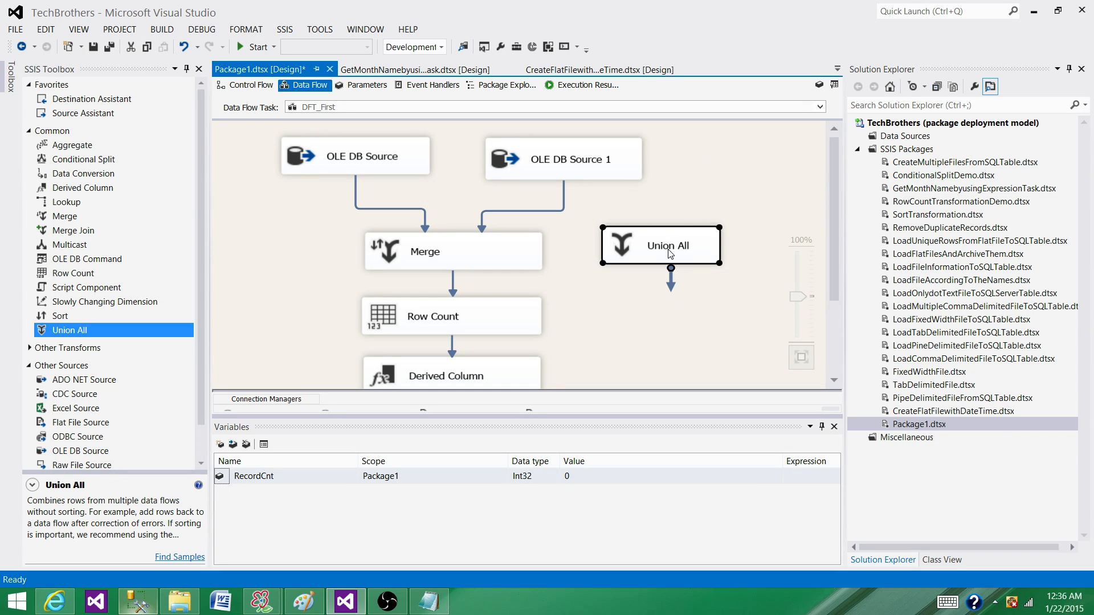
pyautogui.moveTo(705, 189)
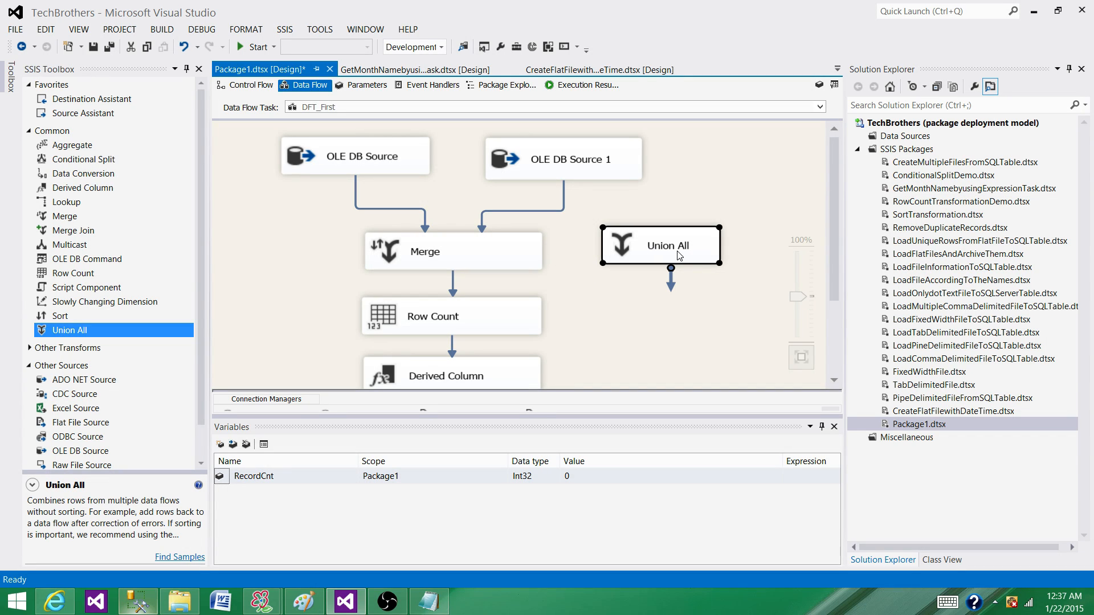
pyautogui.moveTo(229, 265)
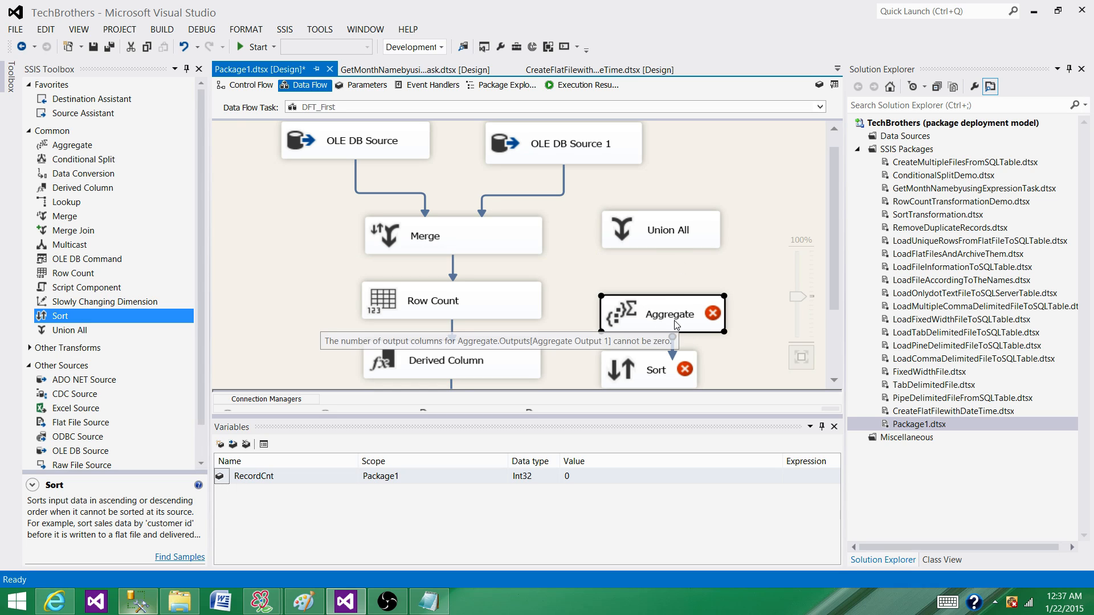
pyautogui.moveTo(626, 333)
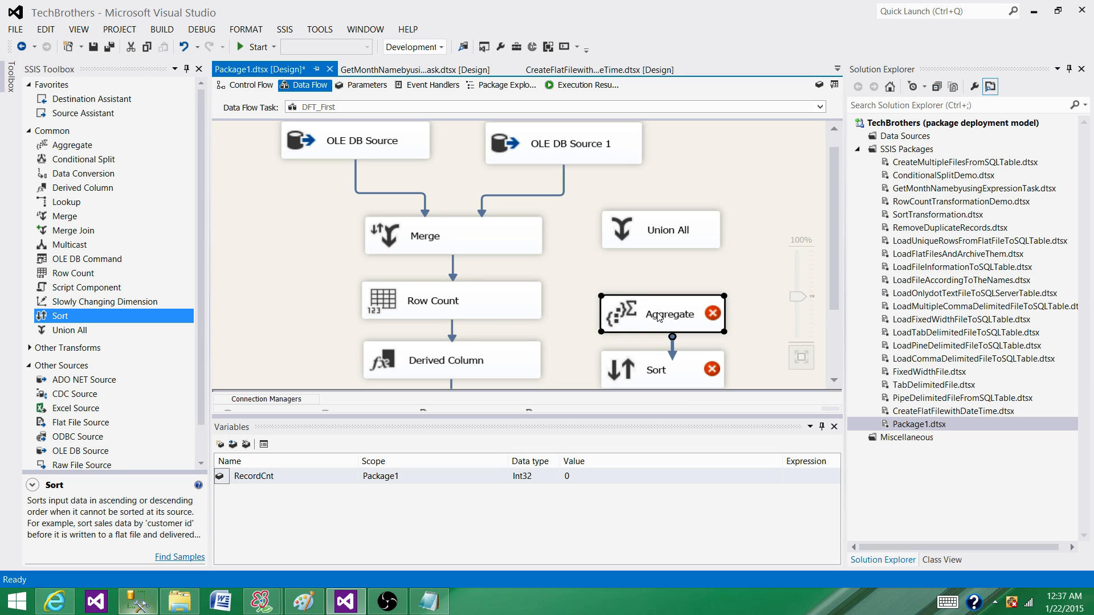
# Place Aggregate and Sort below Union All, then select Sort.
pyautogui.click(656, 370)
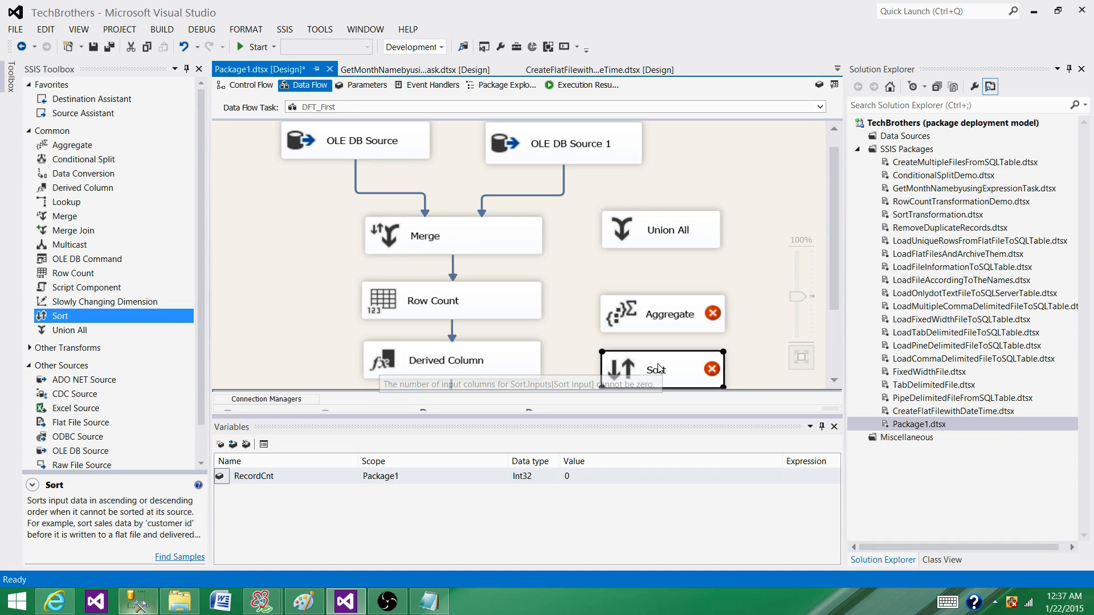
pyautogui.scroll(-3)
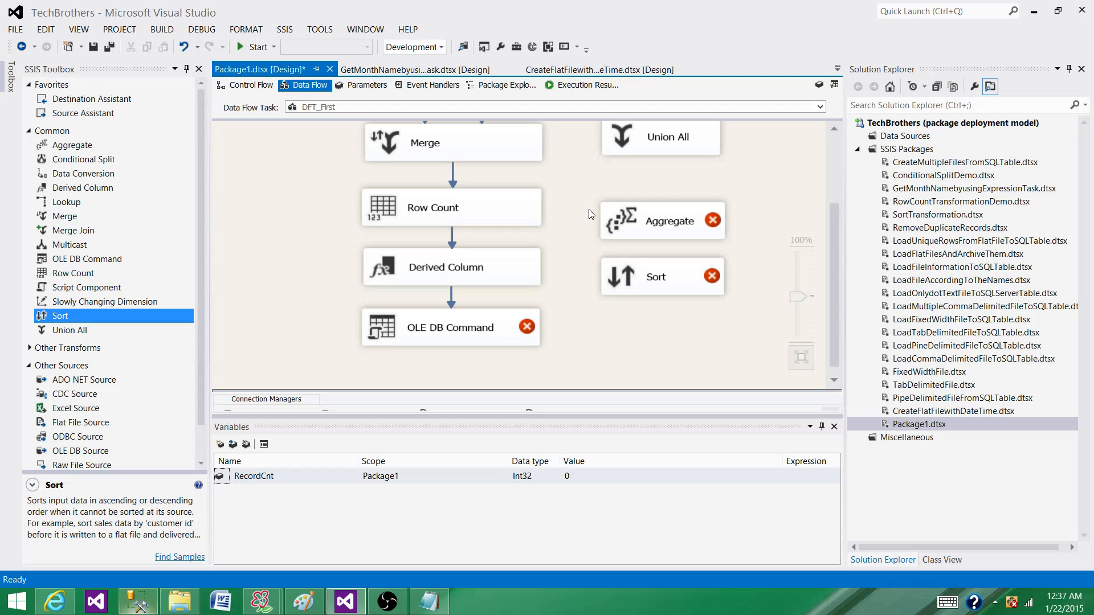
pyautogui.moveTo(718, 319)
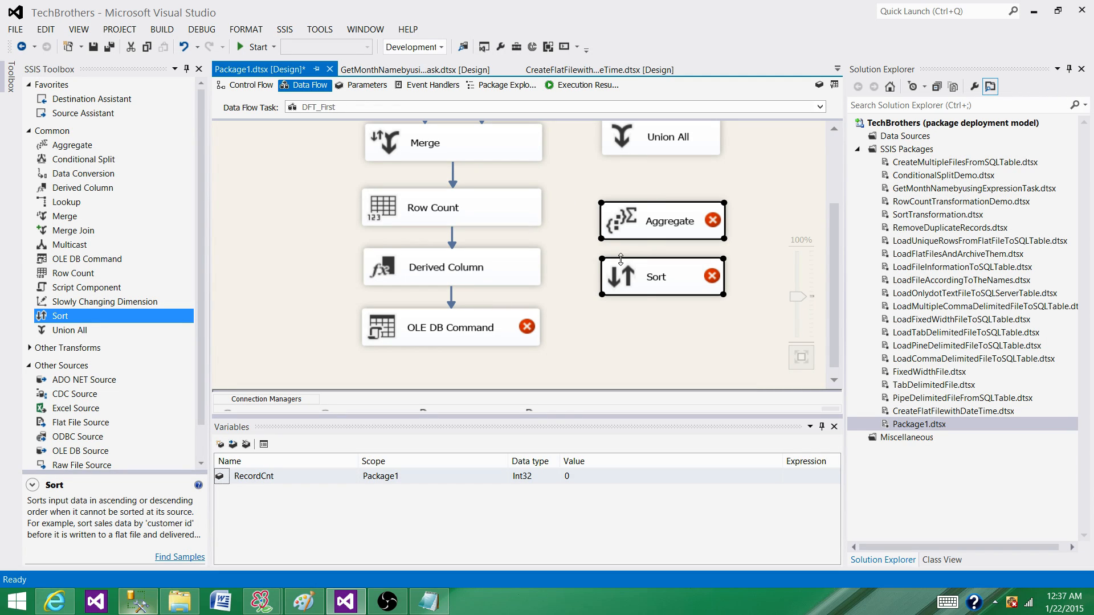
pyautogui.moveTo(646, 236)
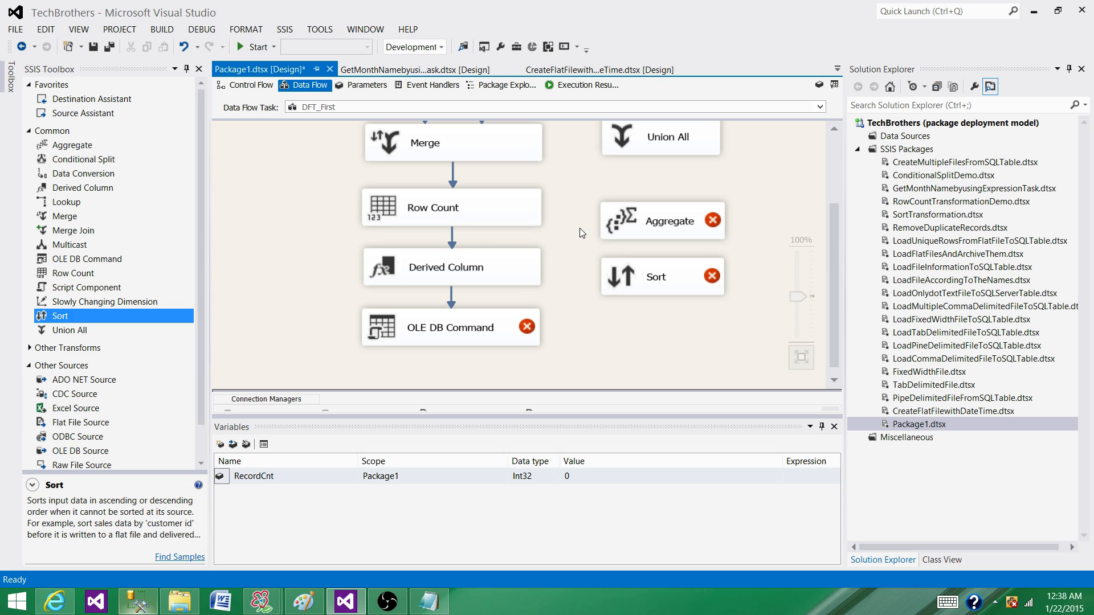
pyautogui.scroll(-3)
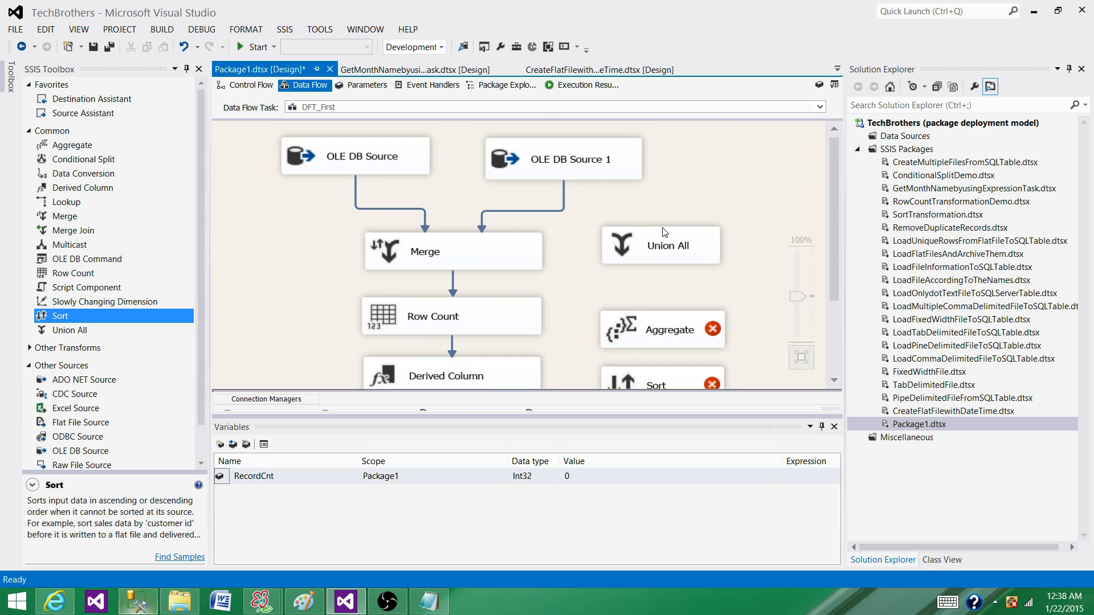
pyautogui.moveTo(375, 212)
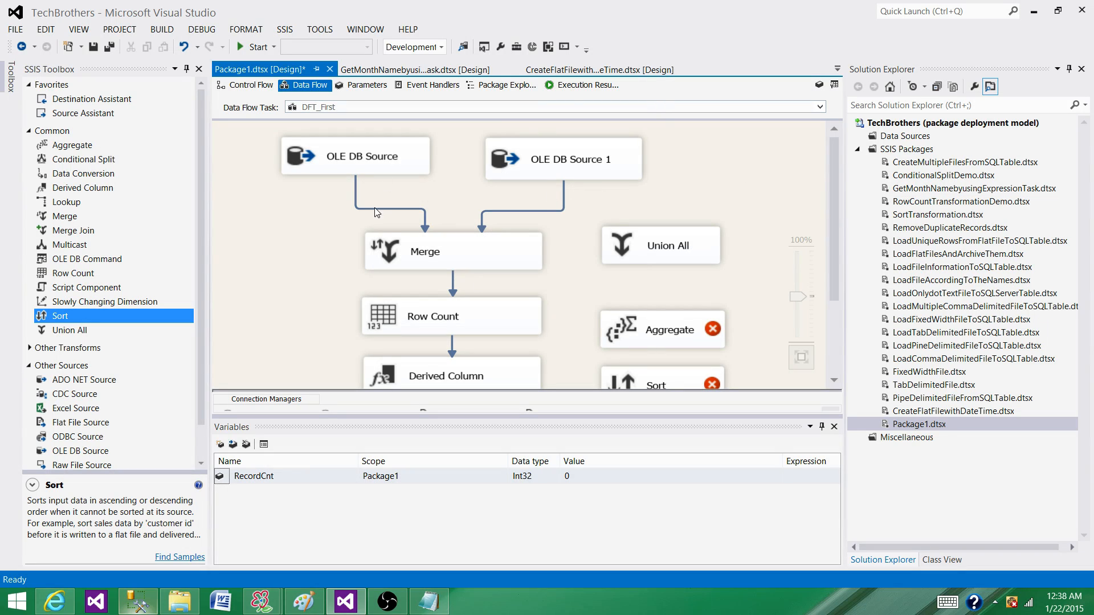
pyautogui.moveTo(623, 305)
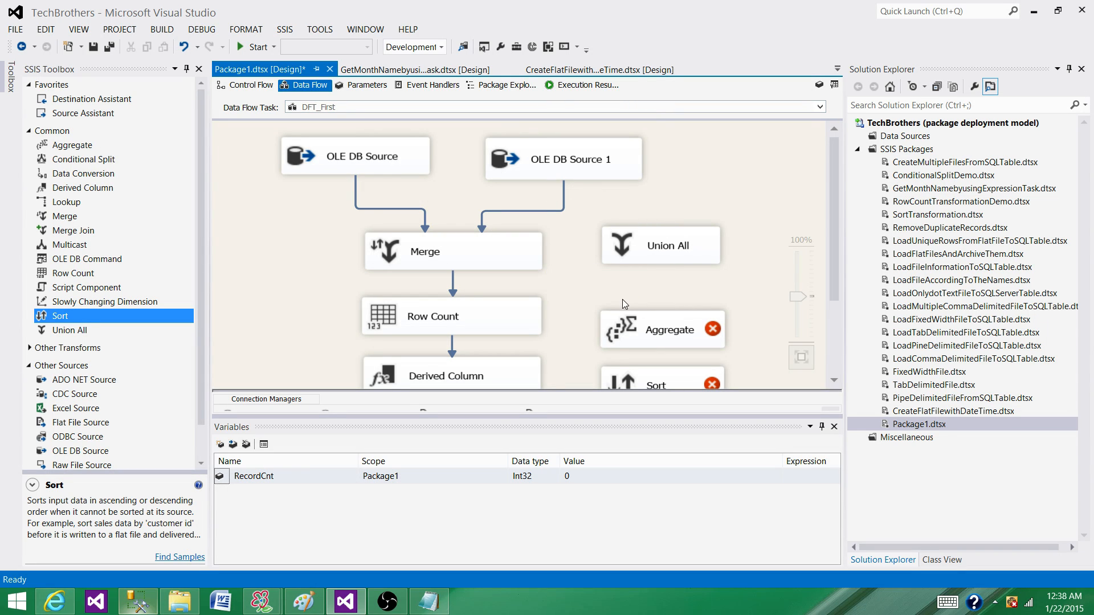
pyautogui.moveTo(662, 282)
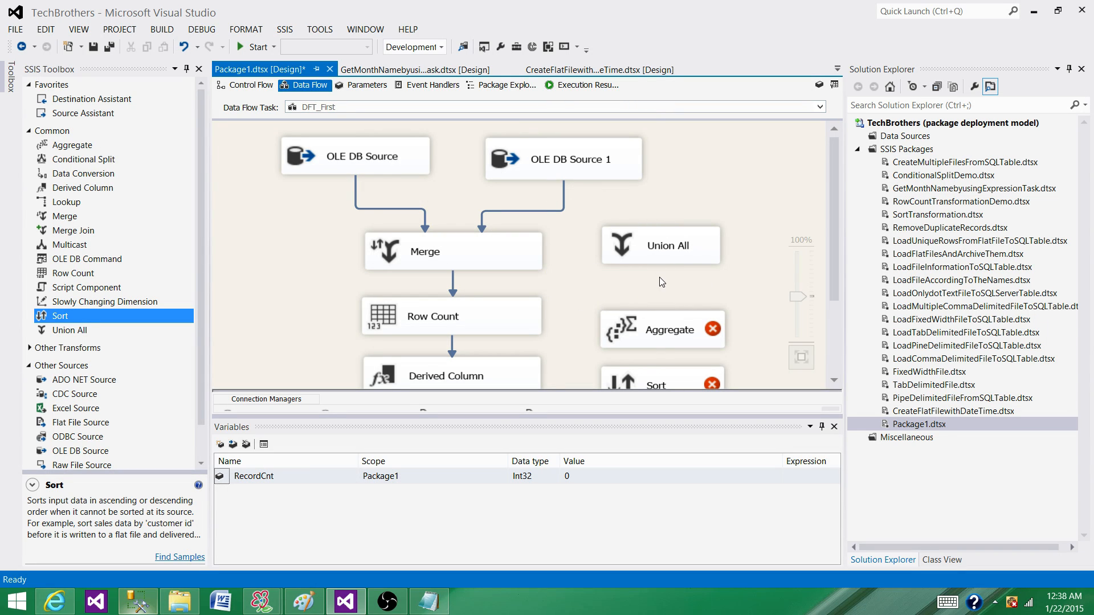
pyautogui.moveTo(705, 235)
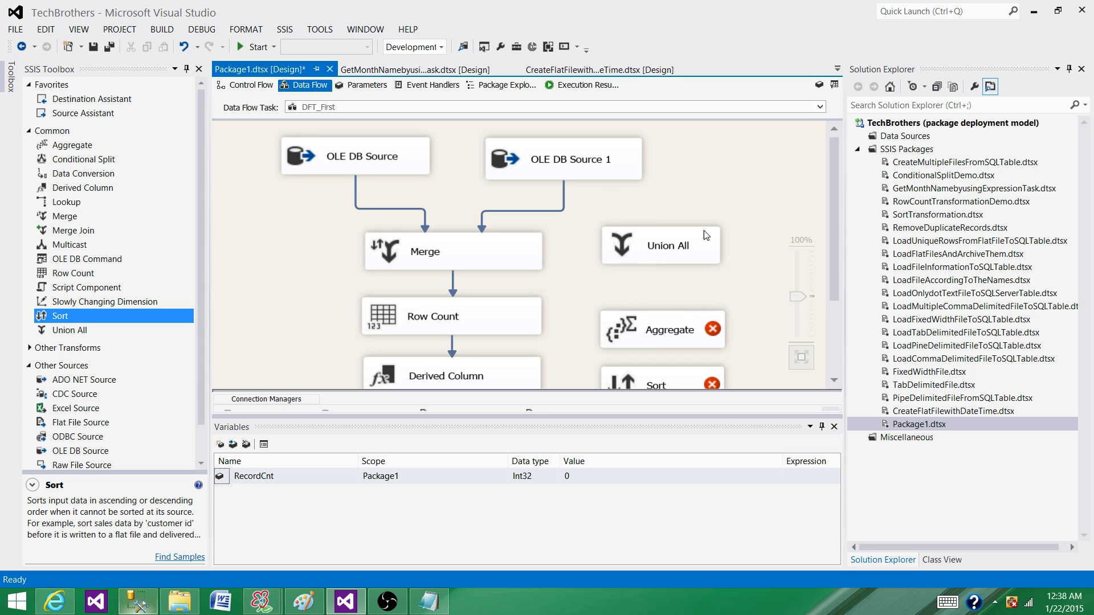
pyautogui.moveTo(717, 181)
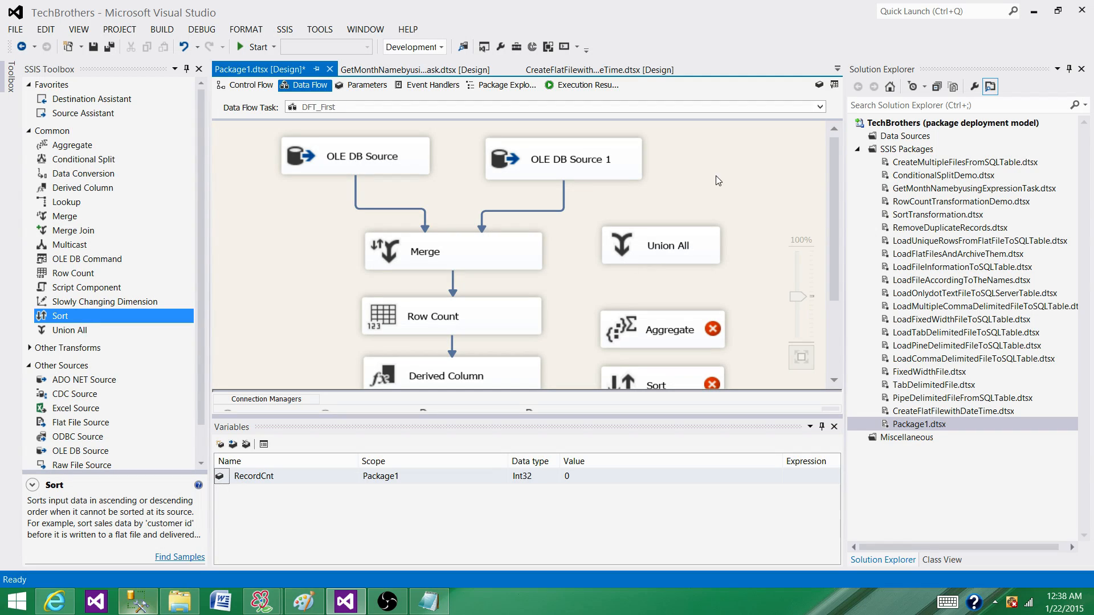
pyautogui.scroll(-3)
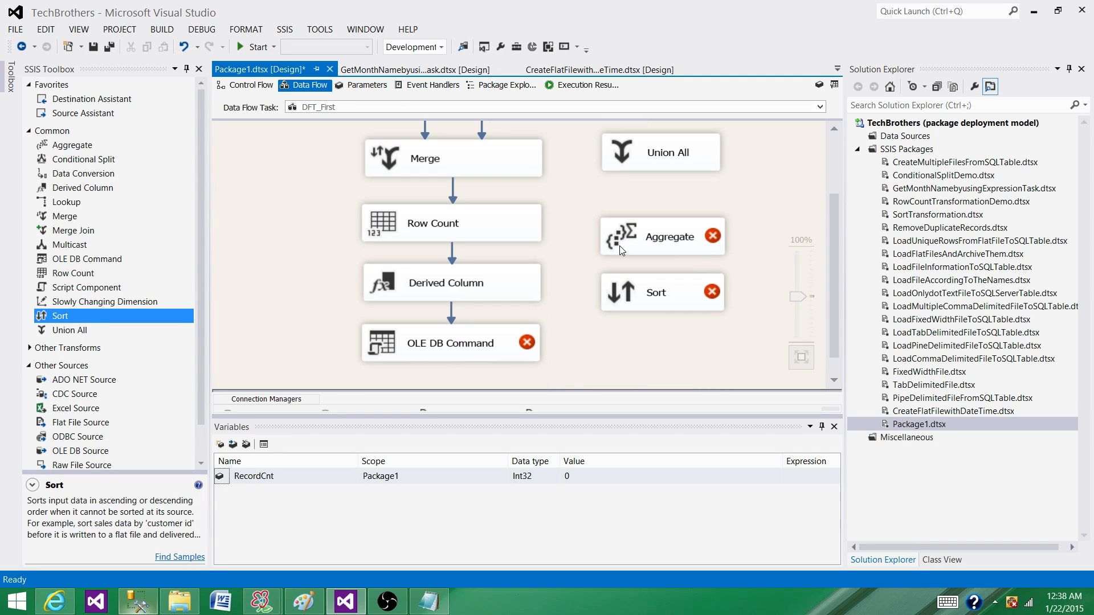
pyautogui.moveTo(563, 285)
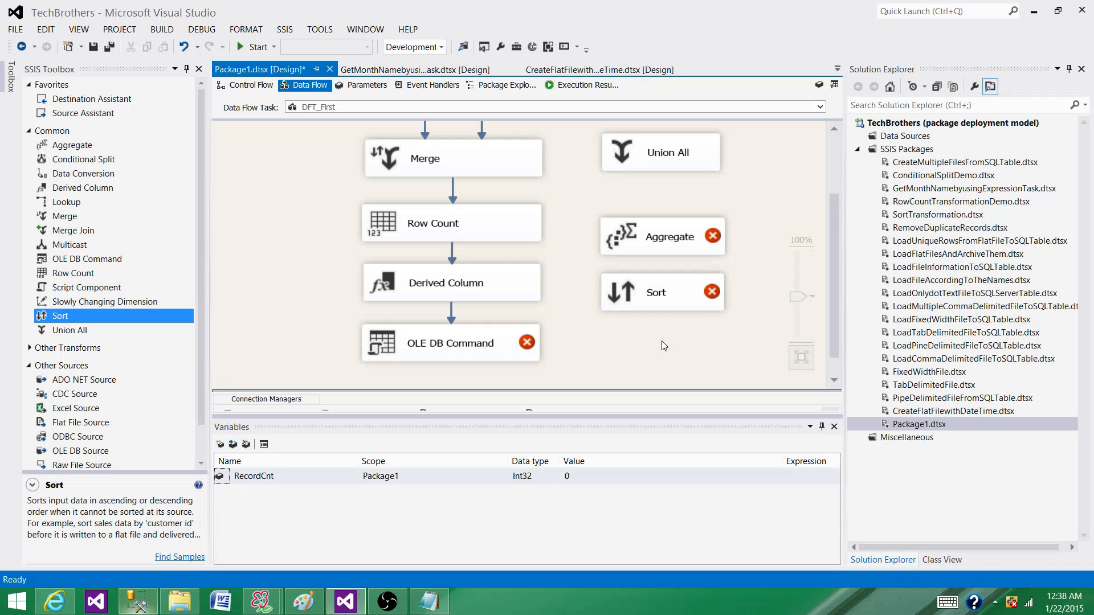
pyautogui.moveTo(603, 354)
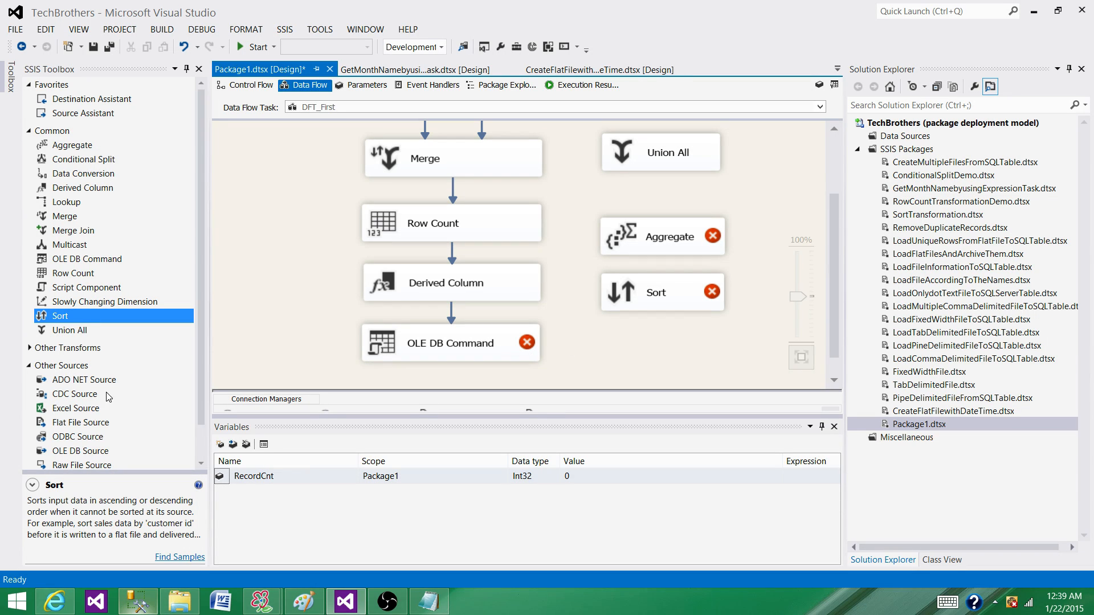
pyautogui.moveTo(183, 190)
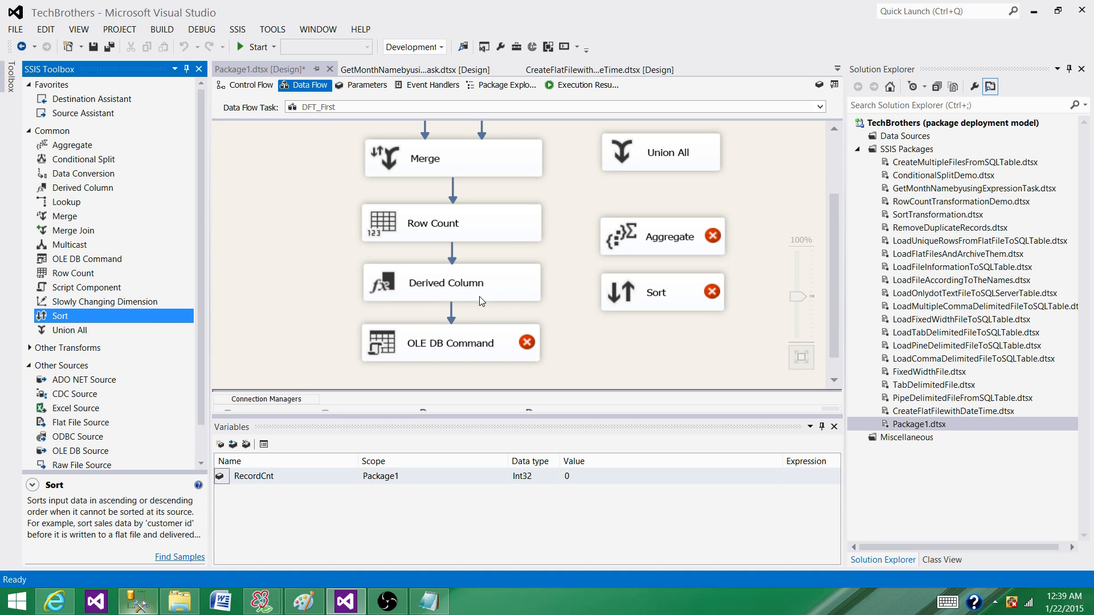
pyautogui.moveTo(432, 347)
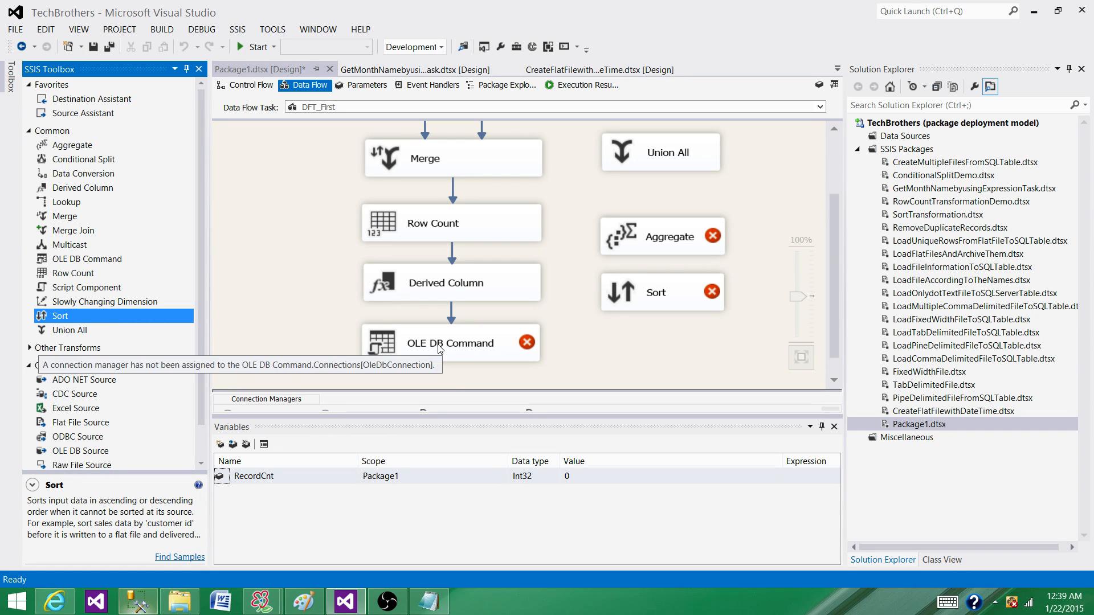
pyautogui.moveTo(513, 357)
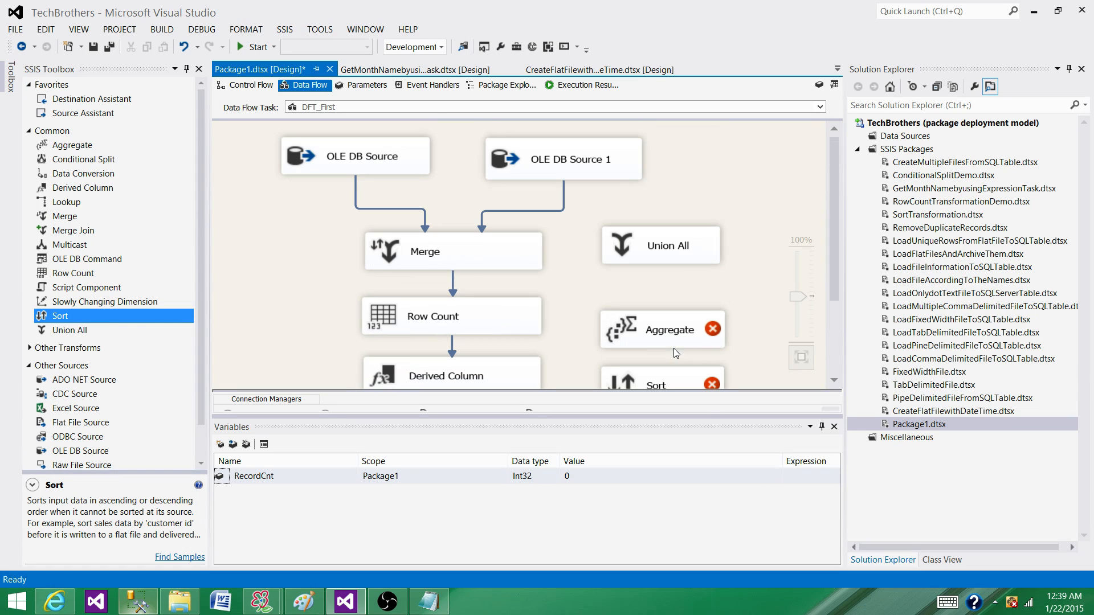
pyautogui.moveTo(616, 291)
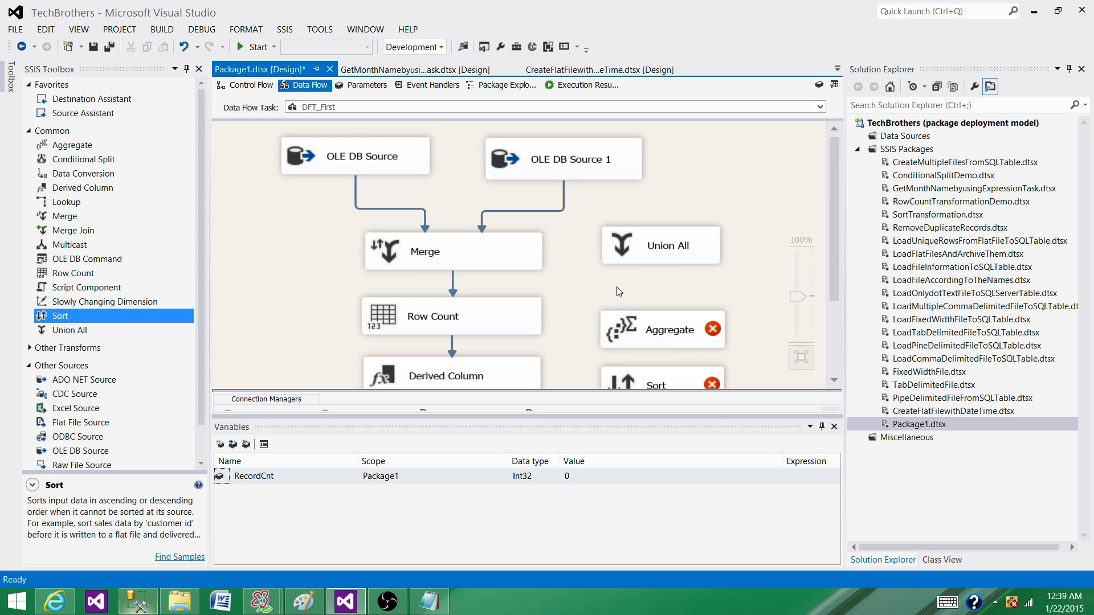
# Move Union All down to sit just above Aggregate.
pyautogui.click(659, 245)
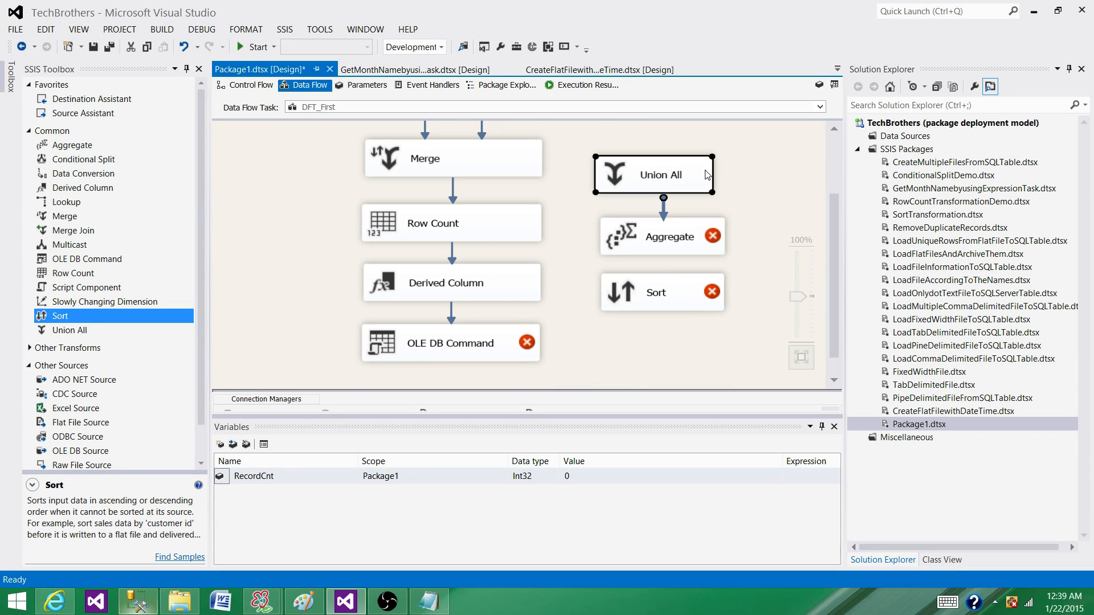
pyautogui.moveTo(711, 174)
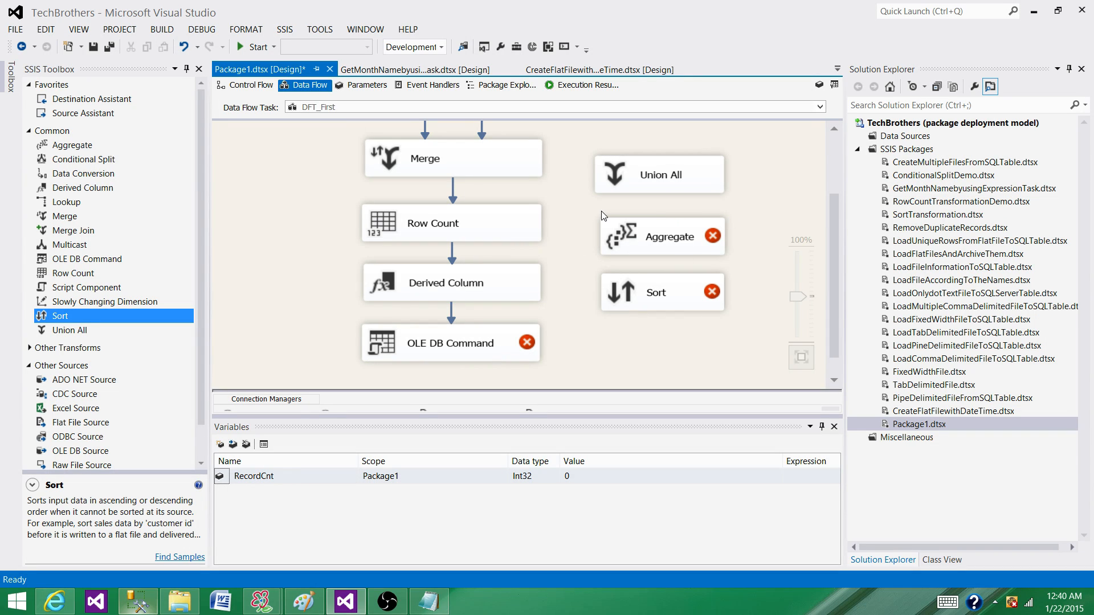
pyautogui.moveTo(609, 279)
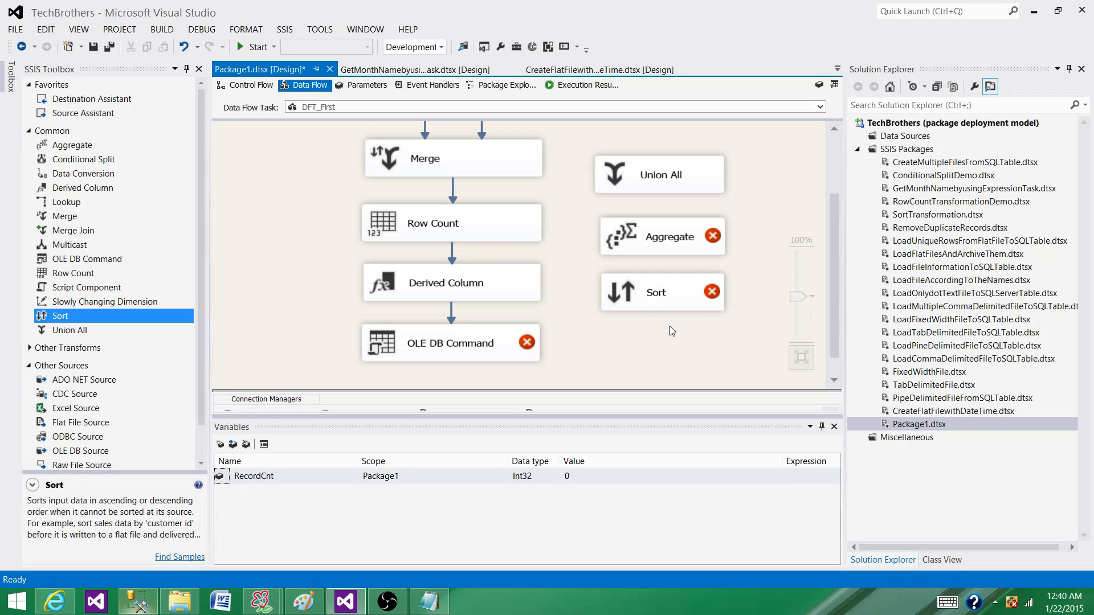
pyautogui.moveTo(659, 174)
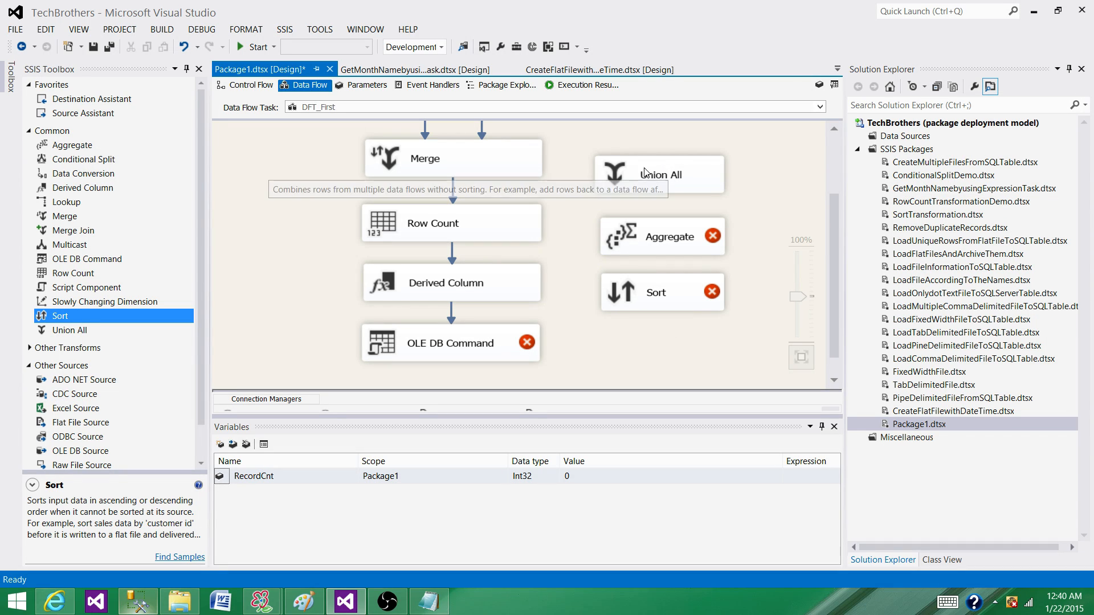
pyautogui.moveTo(610, 318)
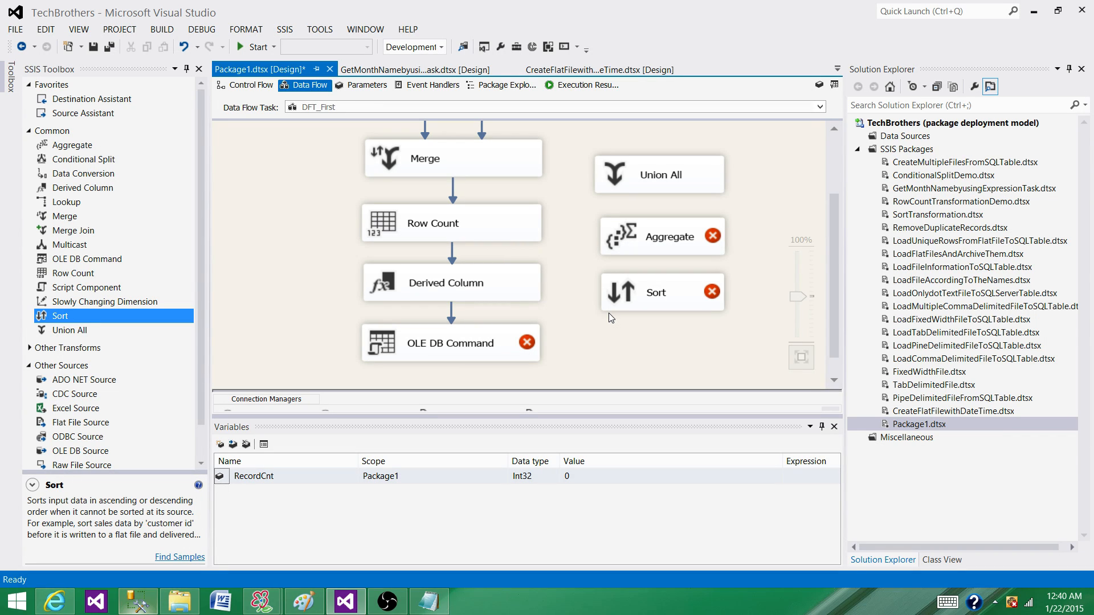
pyautogui.click(450, 342)
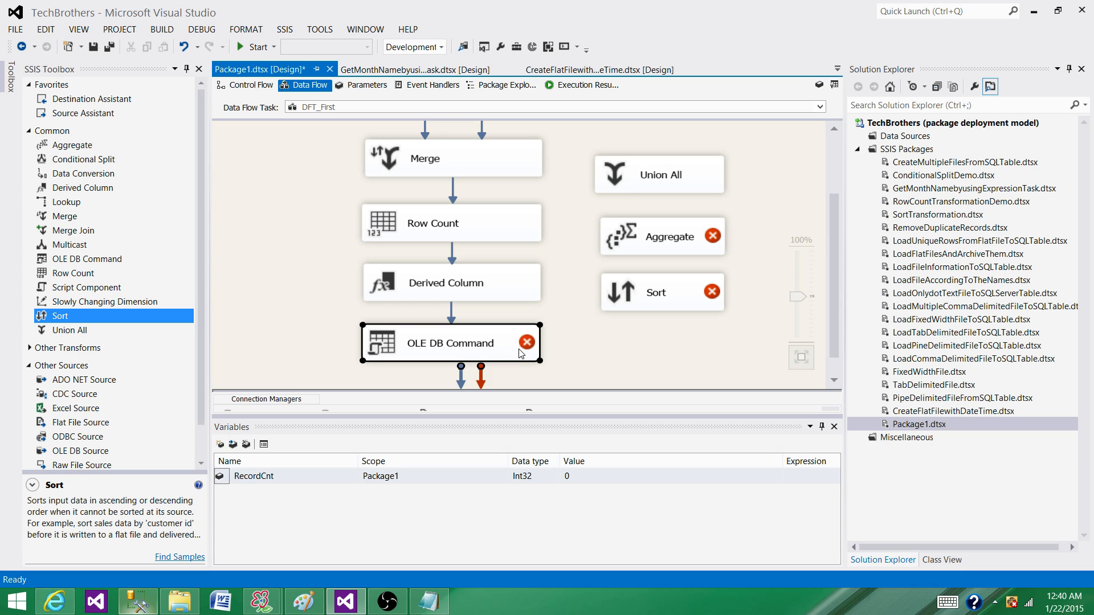
pyautogui.moveTo(642, 301)
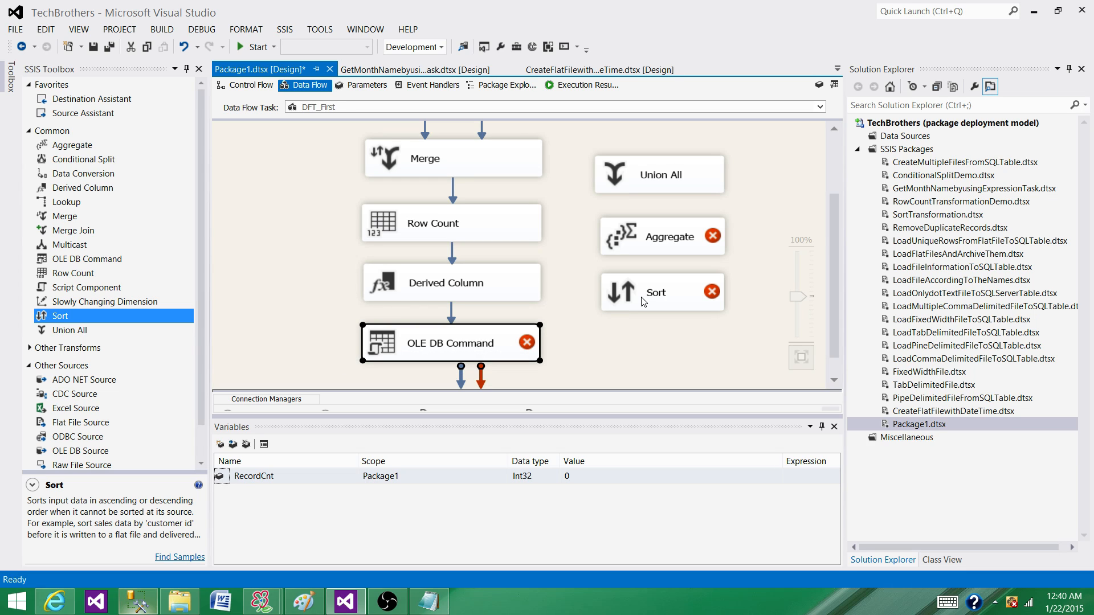
pyautogui.click(454, 158)
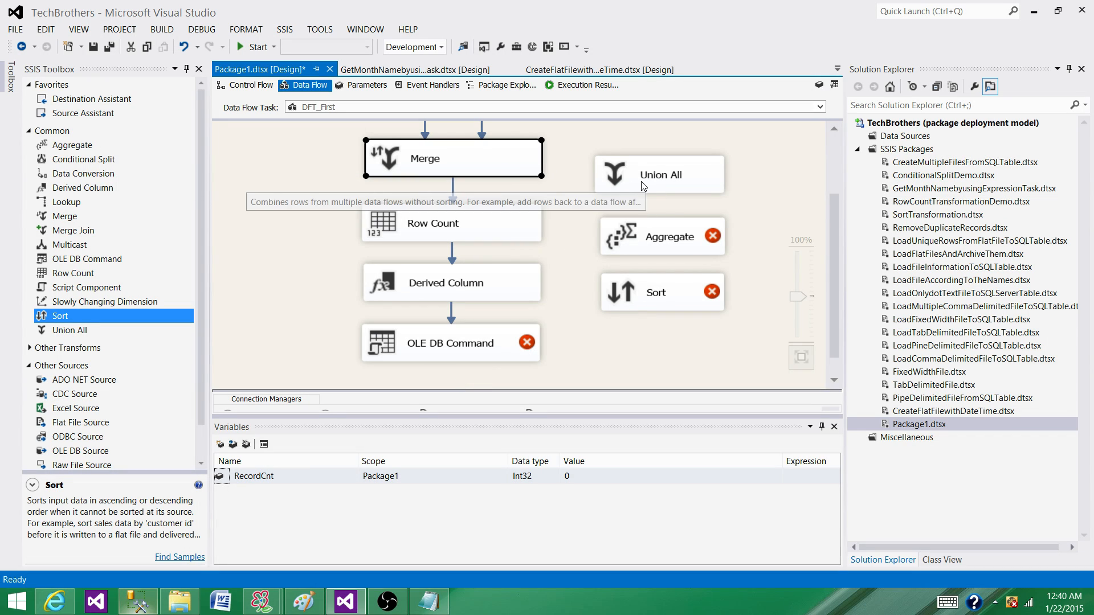
pyautogui.click(659, 173)
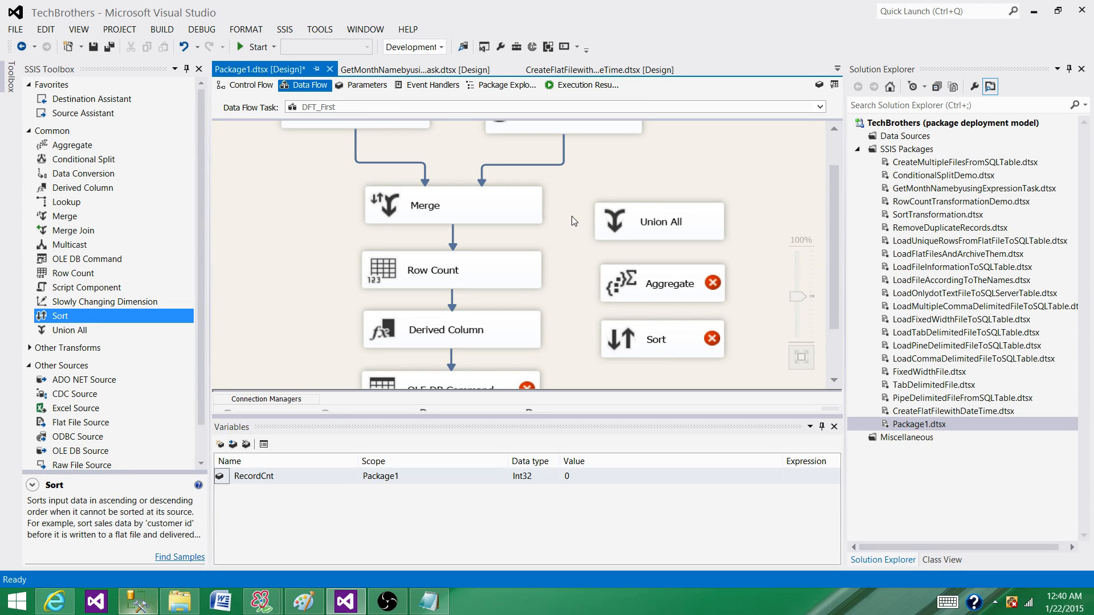
pyautogui.moveTo(543, 251)
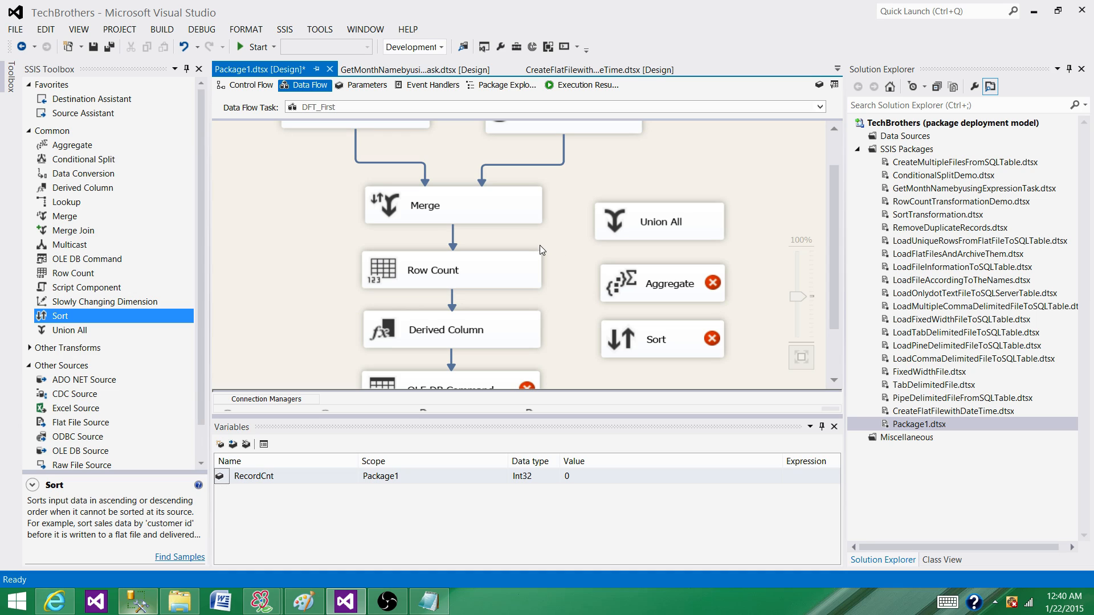
pyautogui.moveTo(571, 238)
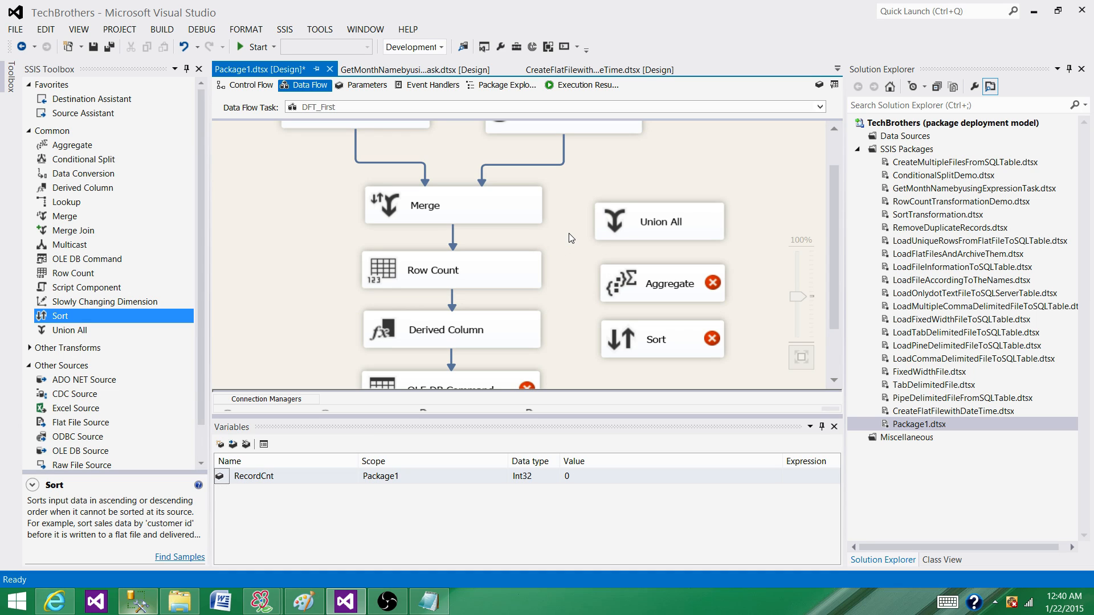